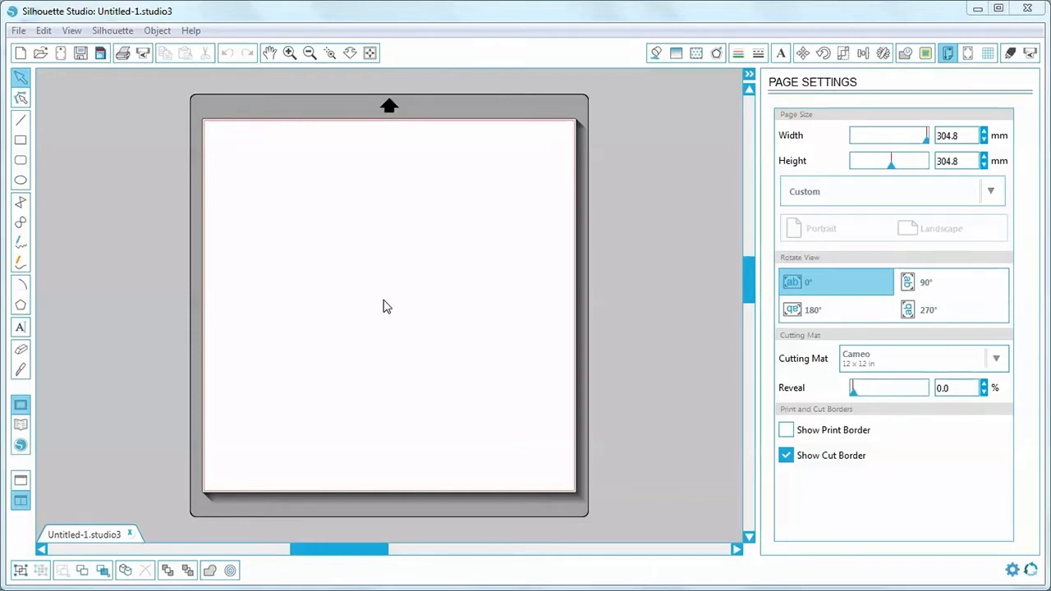
mouse_move(890, 227)
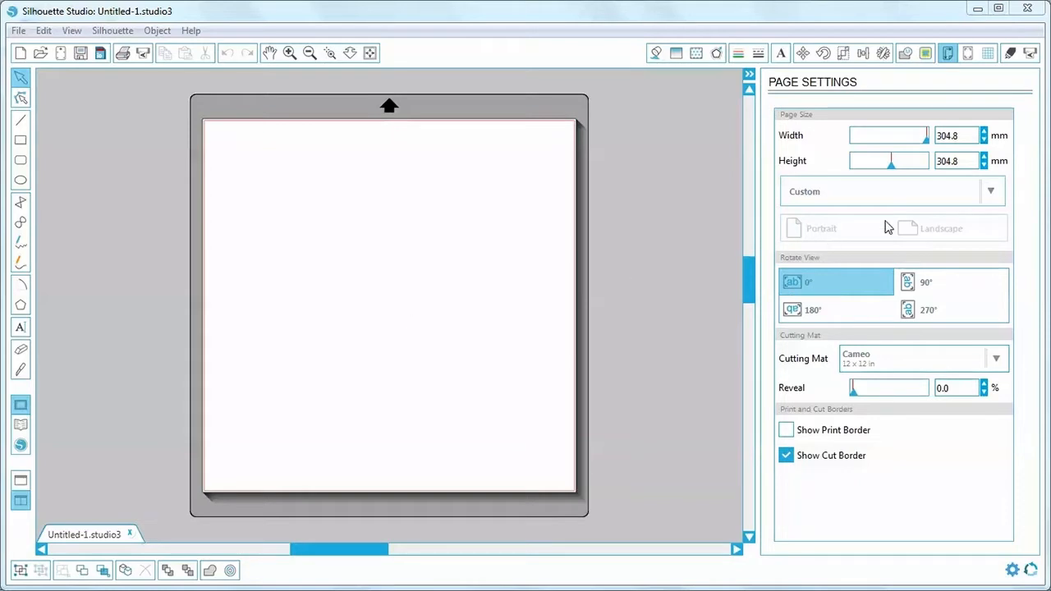
Open the Page Size choices to pick the Automatic (Cameo) preset
left_click(991, 191)
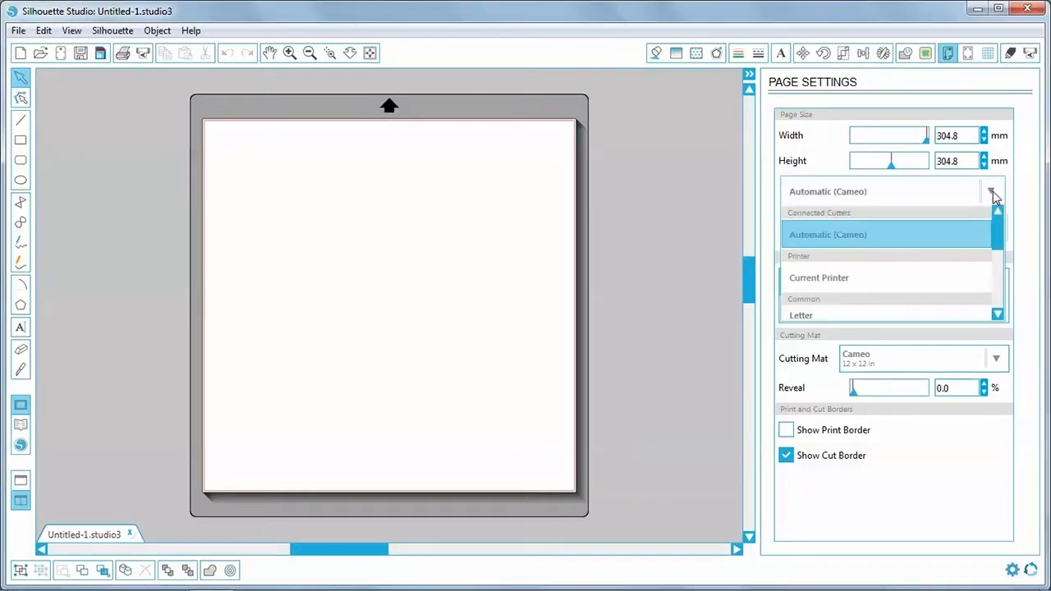
mouse_move(898, 197)
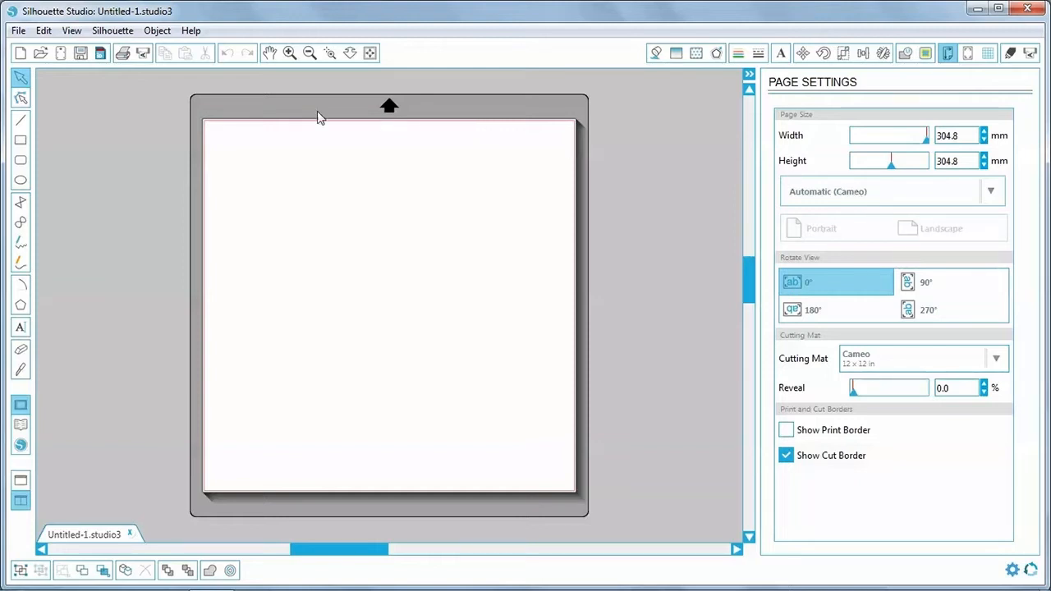
Open the logo file, showing All Files in the file type list
left_click(39, 53)
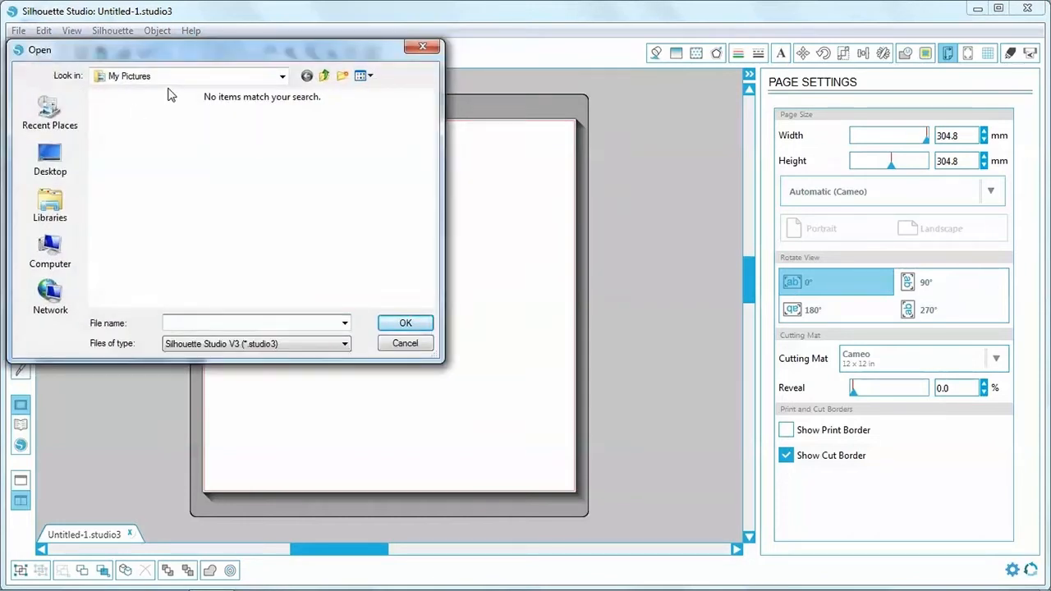
left_click(251, 322)
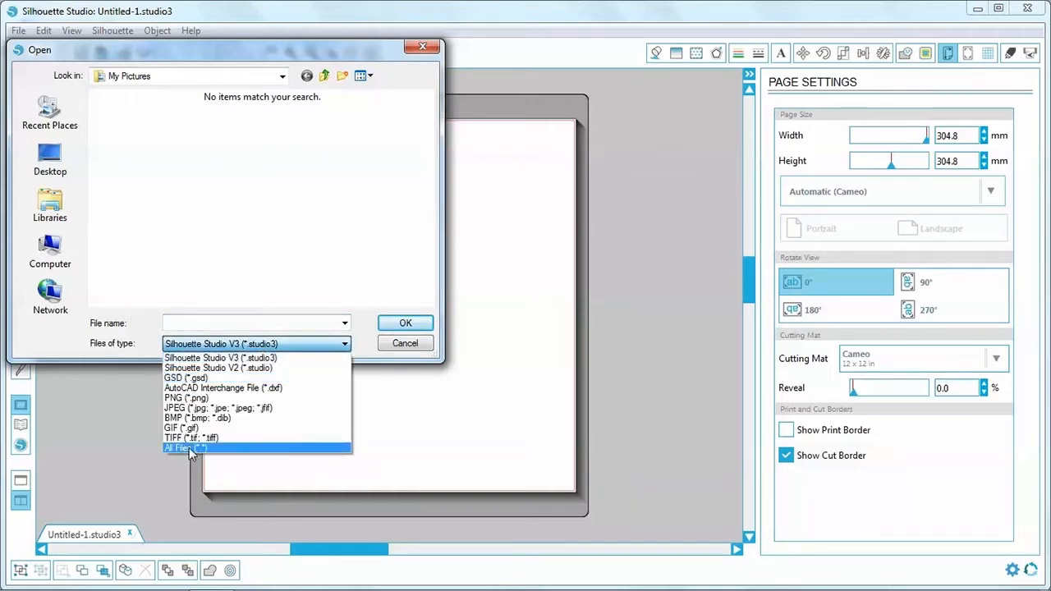
left_click(185, 447)
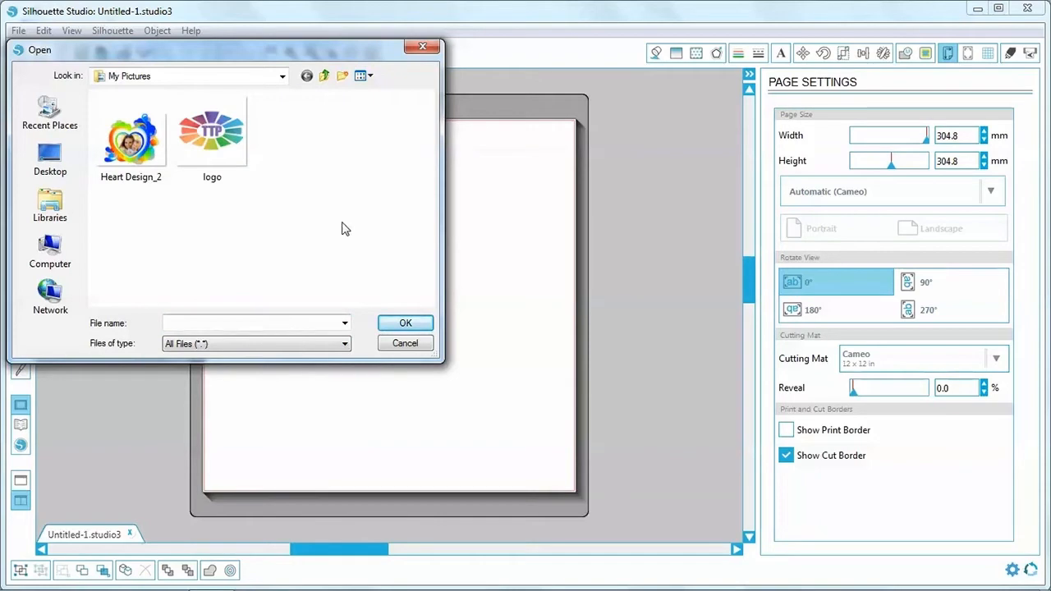
left_click(212, 131)
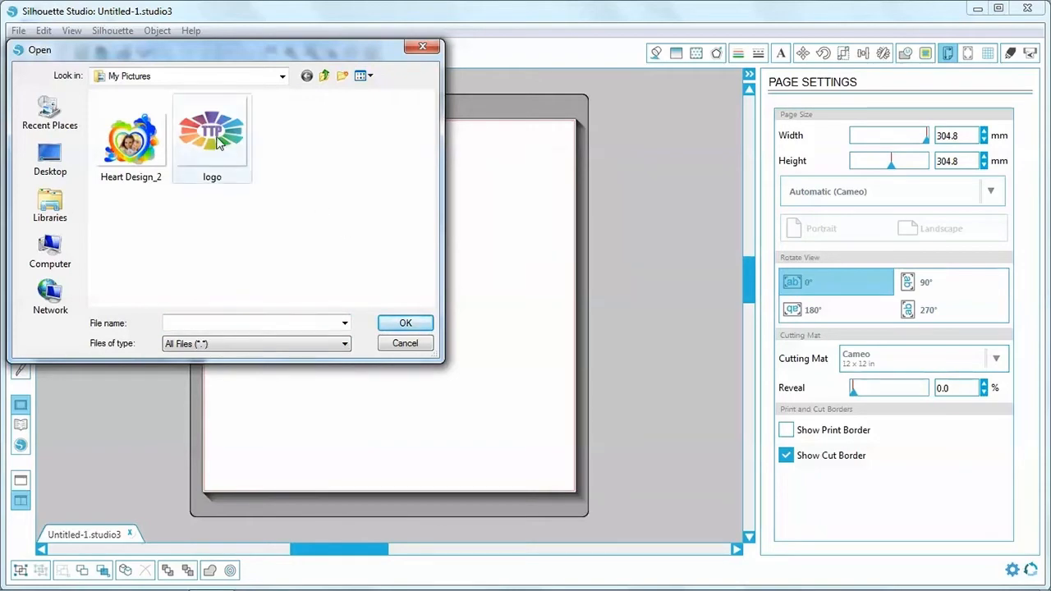
left_click(405, 344)
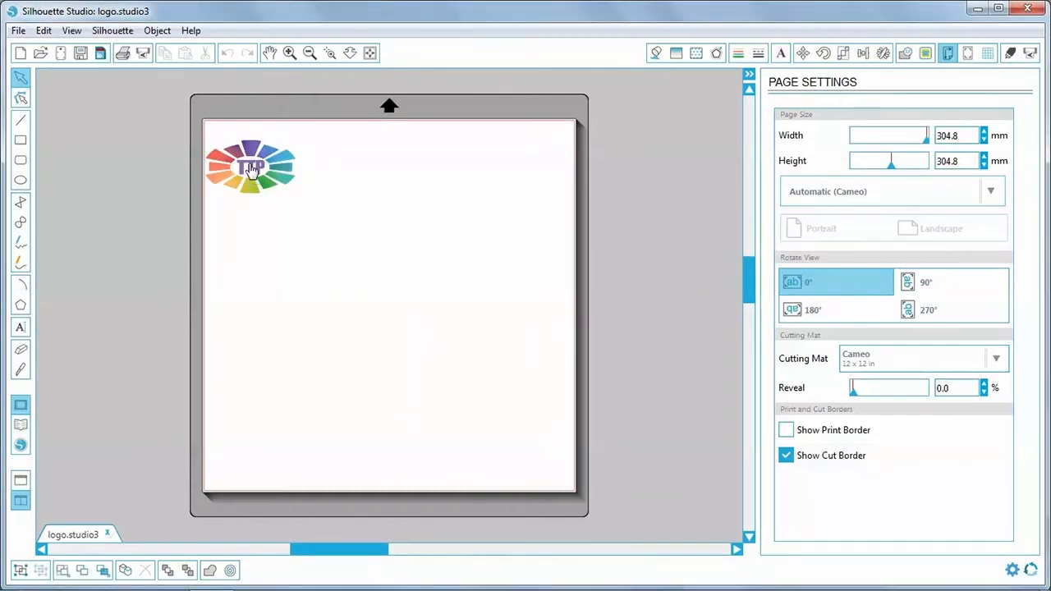
Zoom in around the TTP logo and select the 78.32 mm square logo
left_click_drag(251, 167, 385, 284)
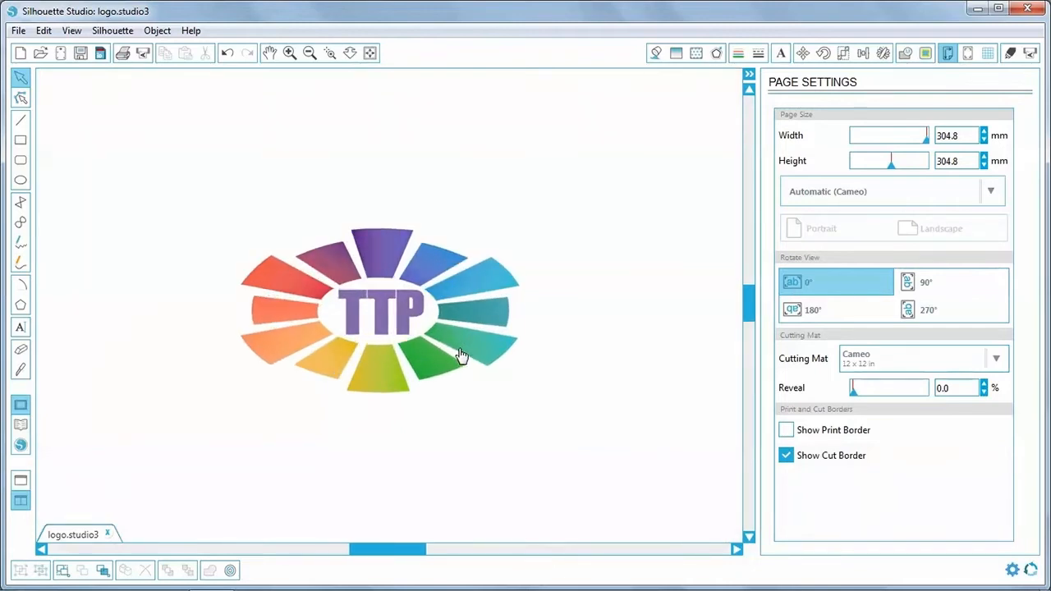
left_click(460, 353)
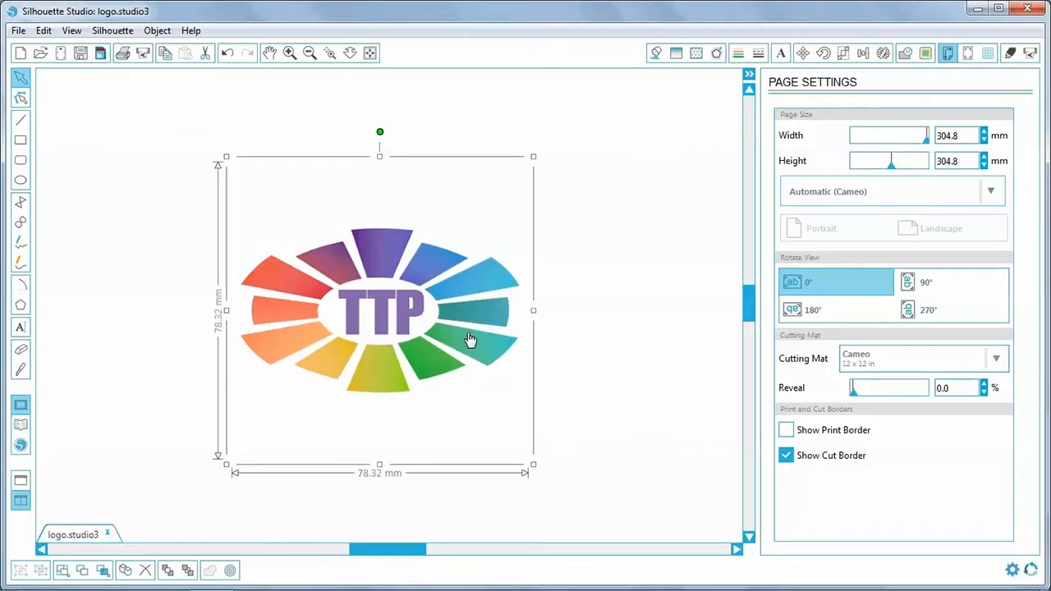
mouse_move(472, 427)
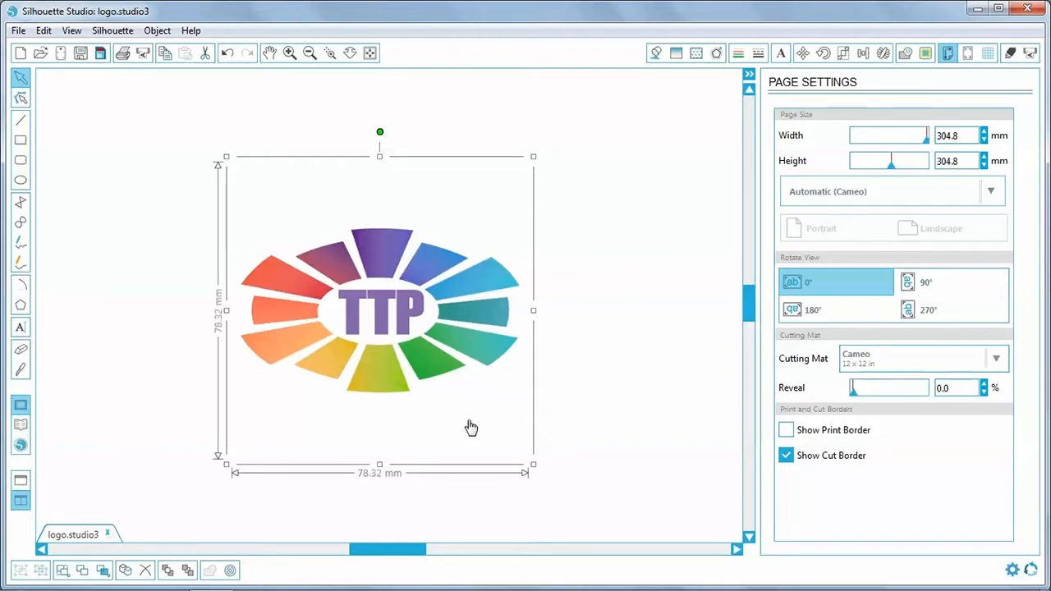
mouse_move(479, 425)
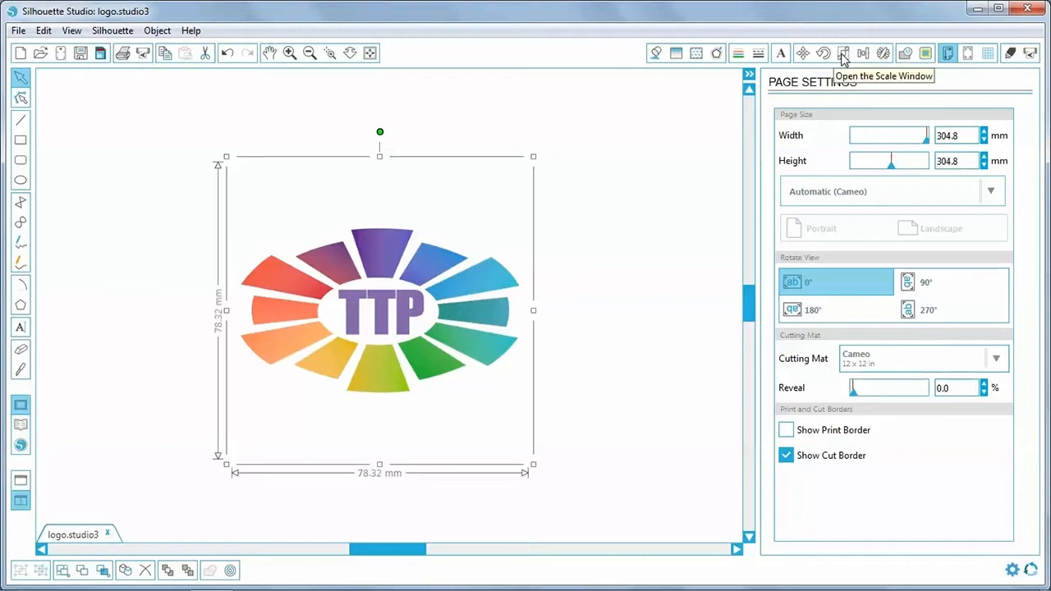
Scale the TTP logo to 76.2 mm wide with aspect locked, then deselect it
left_click(844, 52)
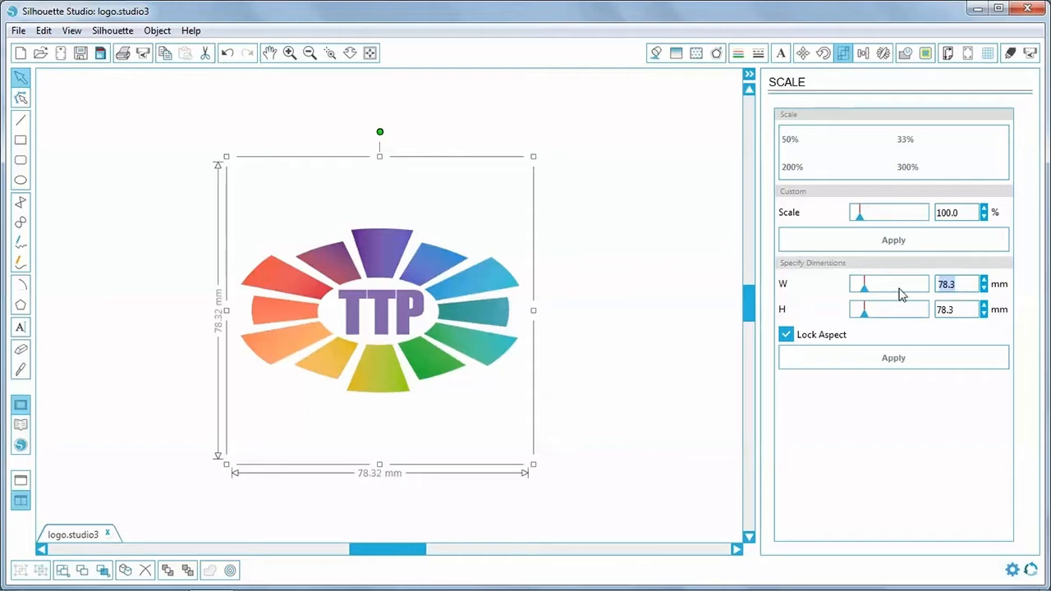
type("7")
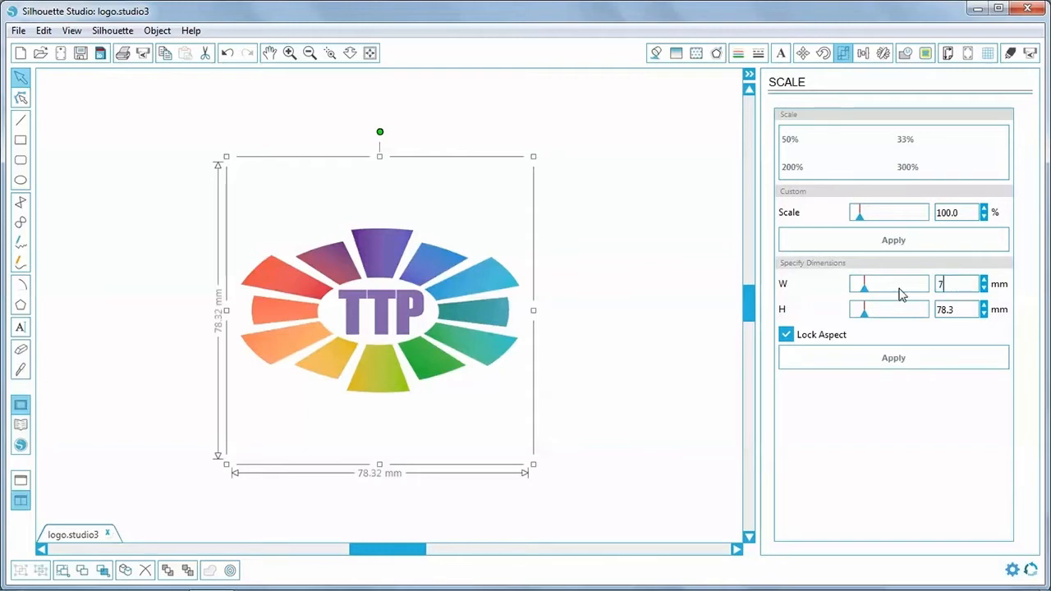
type("76.2")
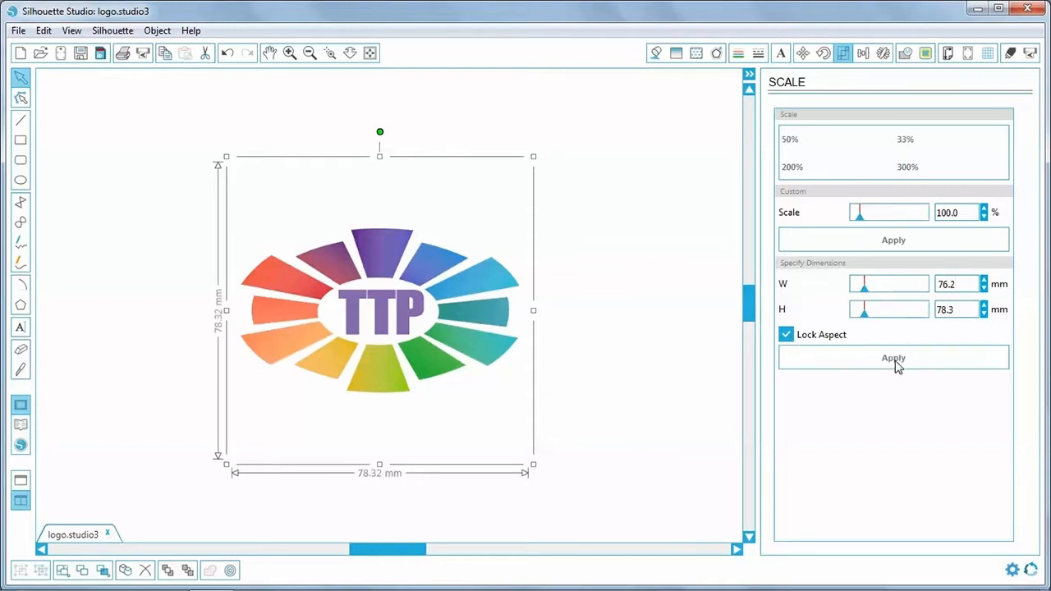
left_click(894, 358)
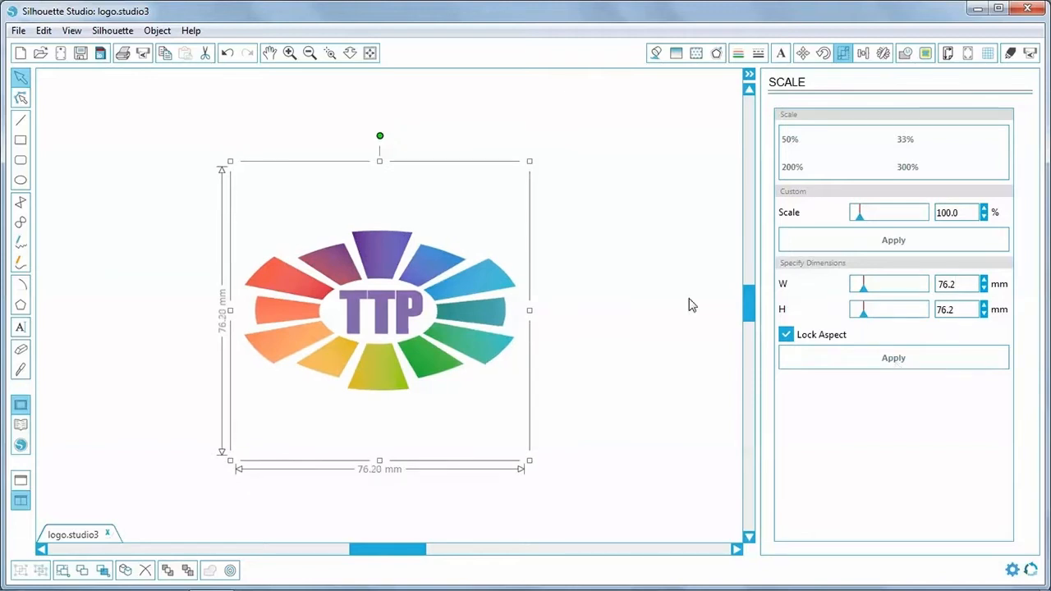
mouse_move(626, 293)
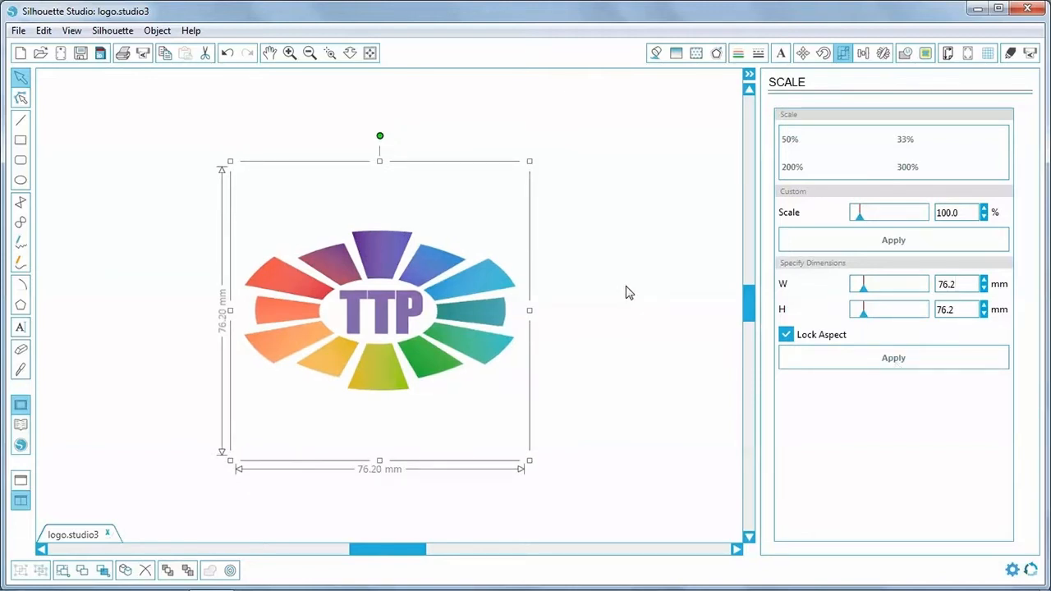
left_click(632, 281)
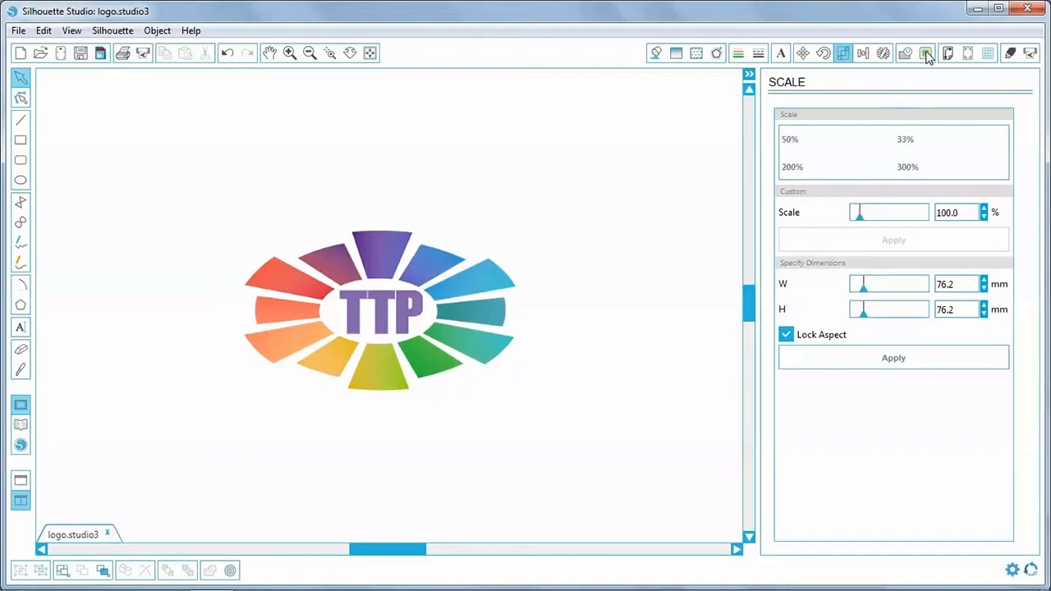
Trace the TTP logo into cut lines with lower scale and higher high pass filter
left_click(926, 53)
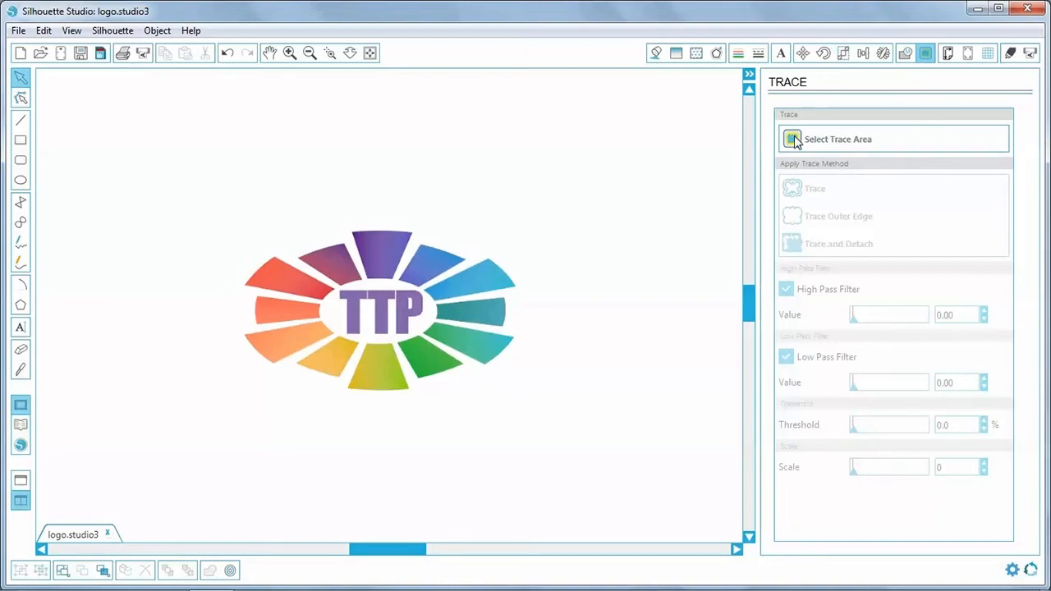
left_click(838, 139)
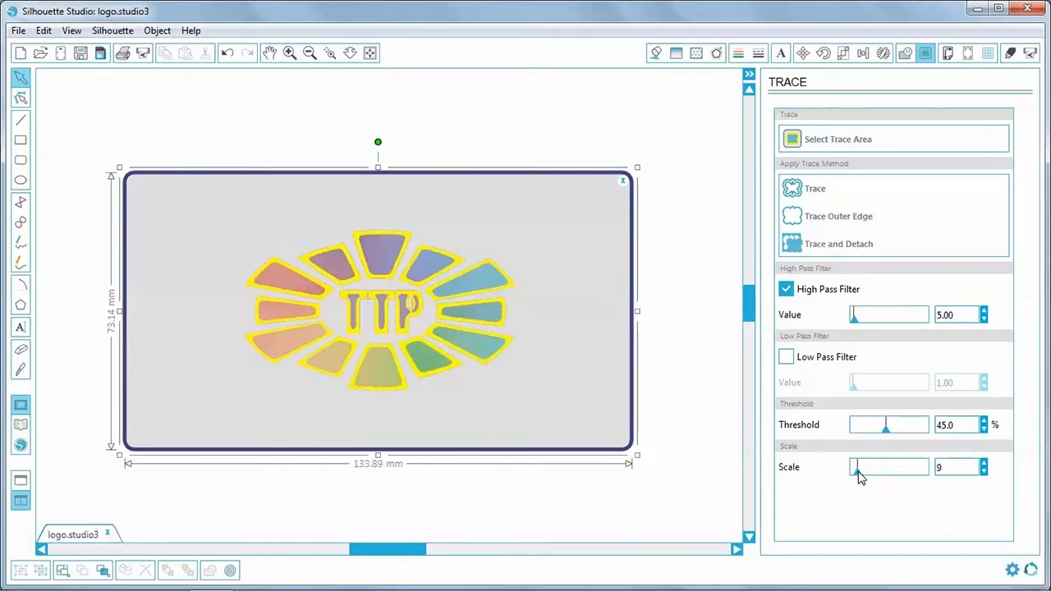
left_click_drag(887, 468, 852, 467)
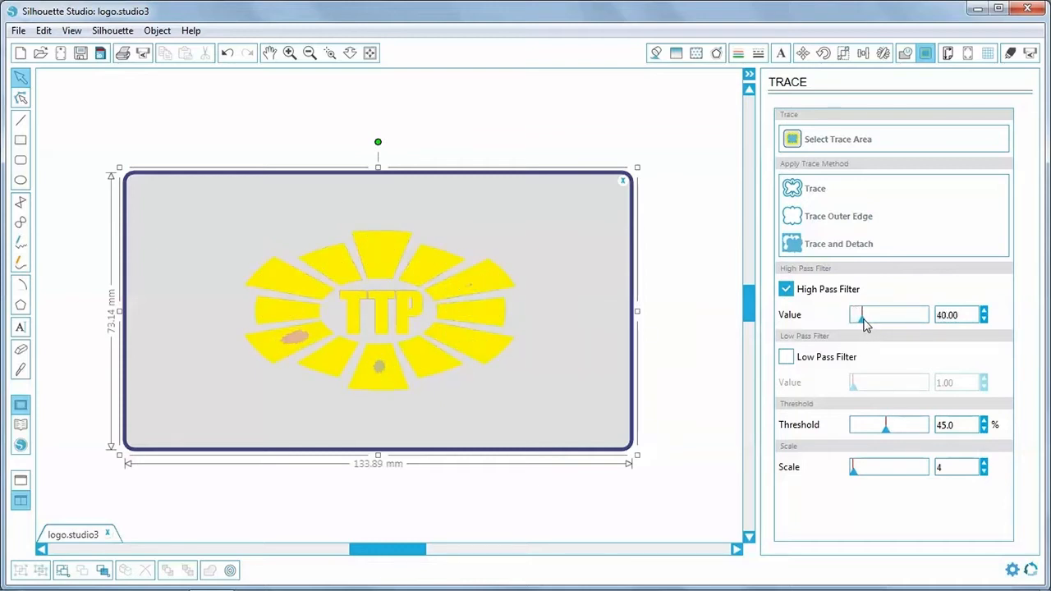
left_click_drag(861, 315, 869, 315)
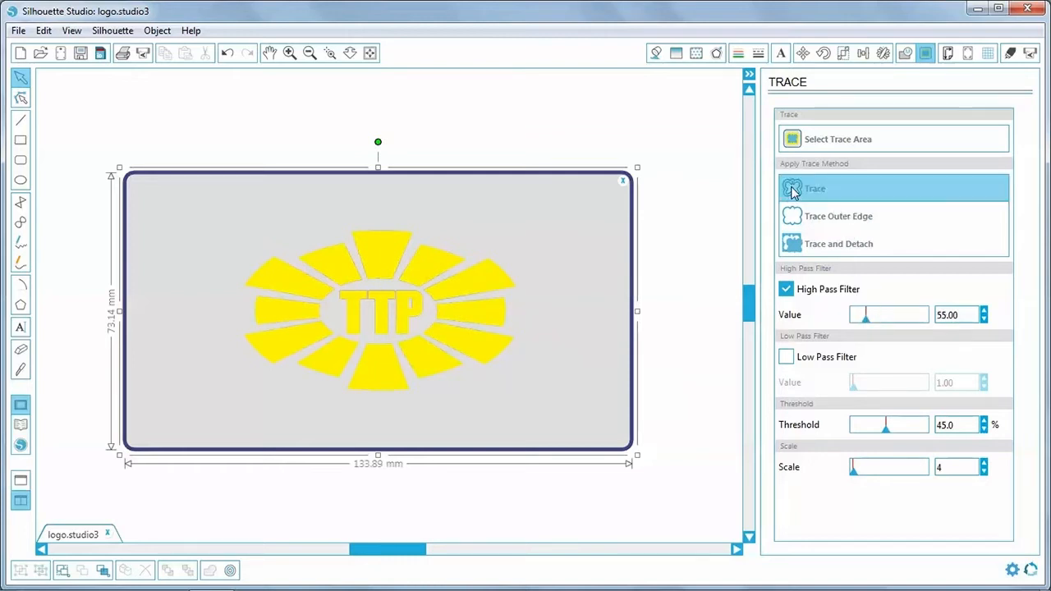
left_click(815, 188)
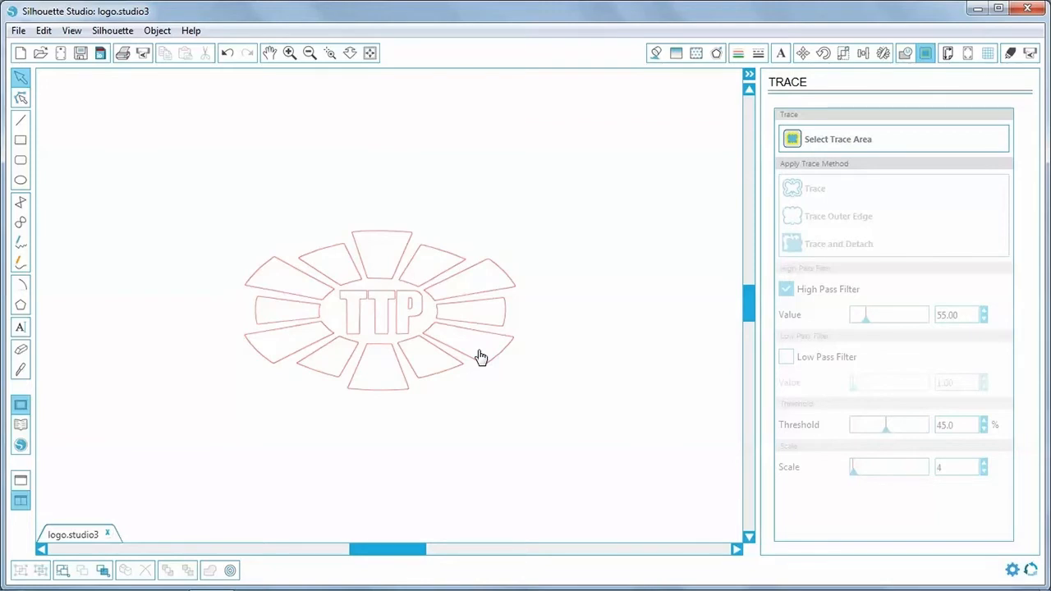
mouse_move(341, 98)
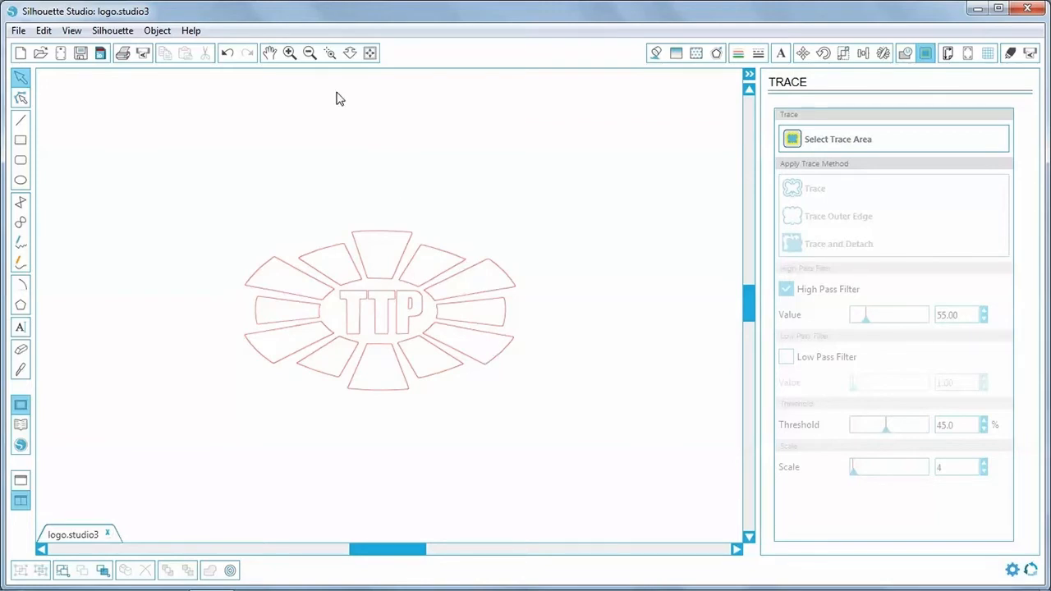
Fit the whole page in view and drag the traced logo to the top-left corner
left_click(370, 53)
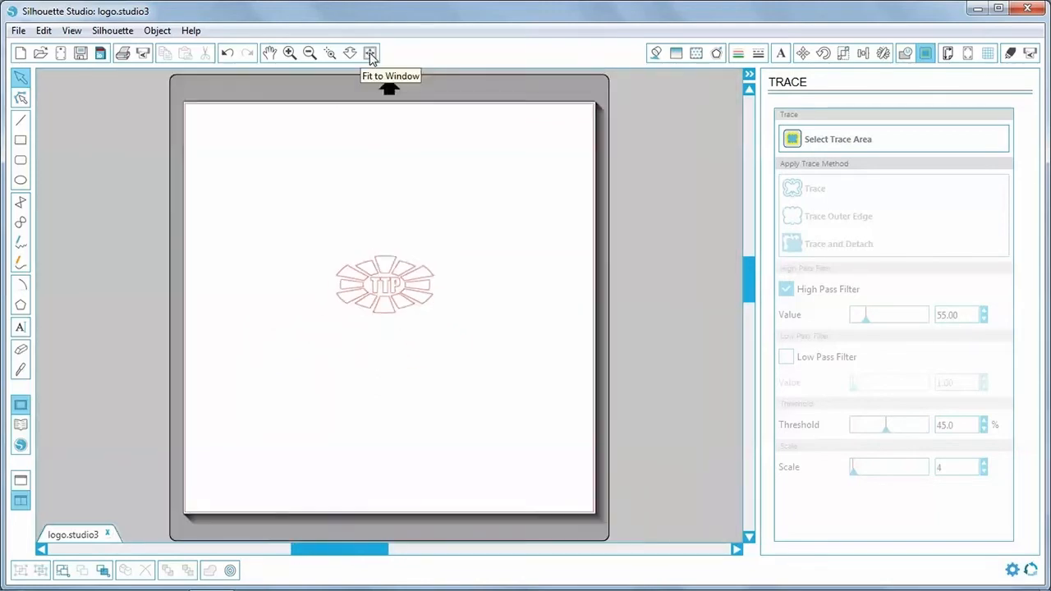
left_click(370, 52)
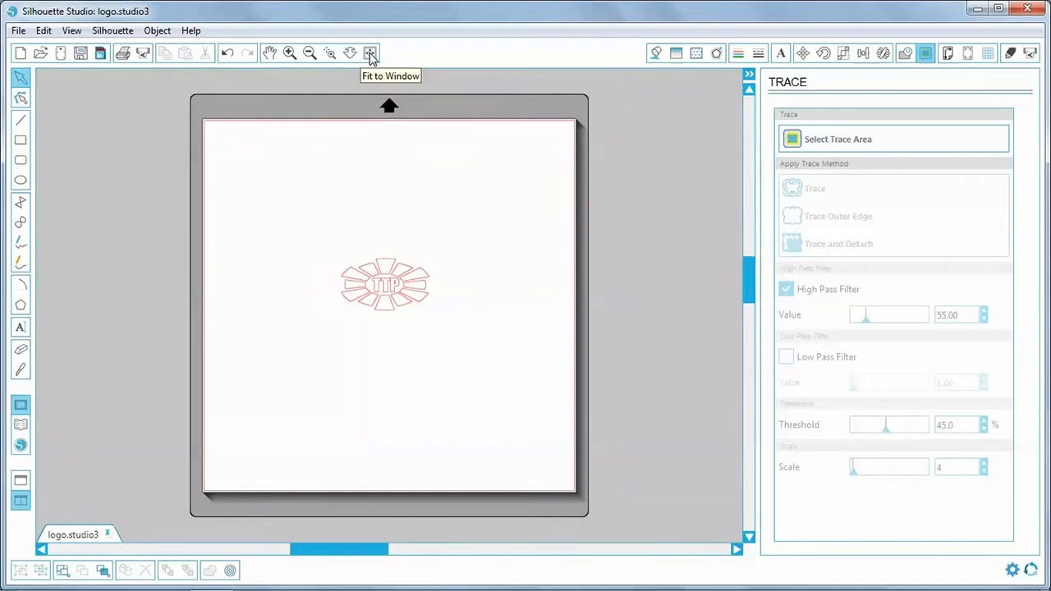
mouse_move(235, 67)
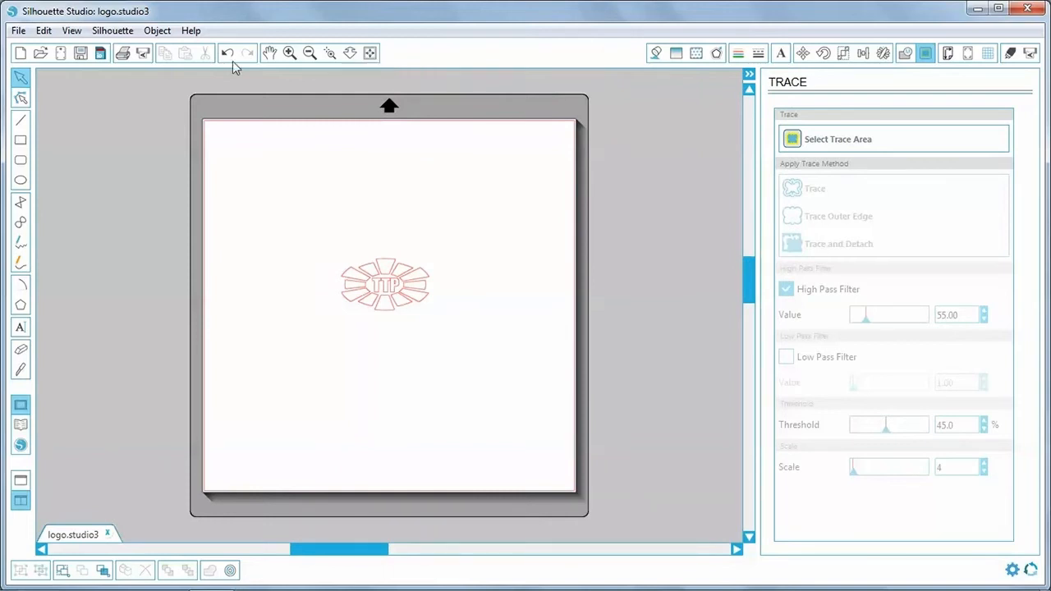
left_click_drag(384, 285, 285, 189)
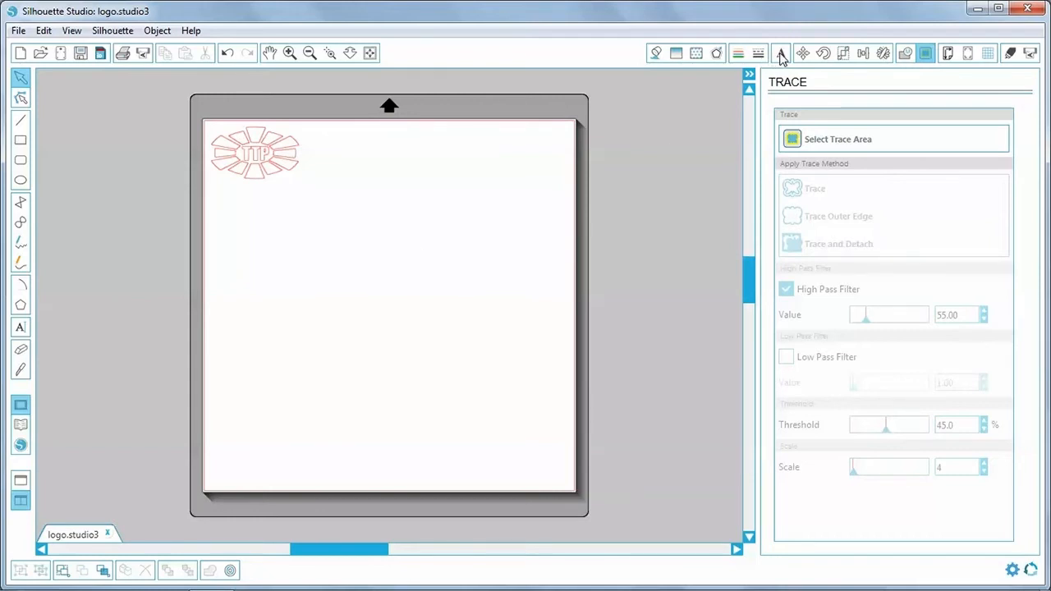
Set the text style to AvantGarde Md BT at 36 pt
left_click(780, 52)
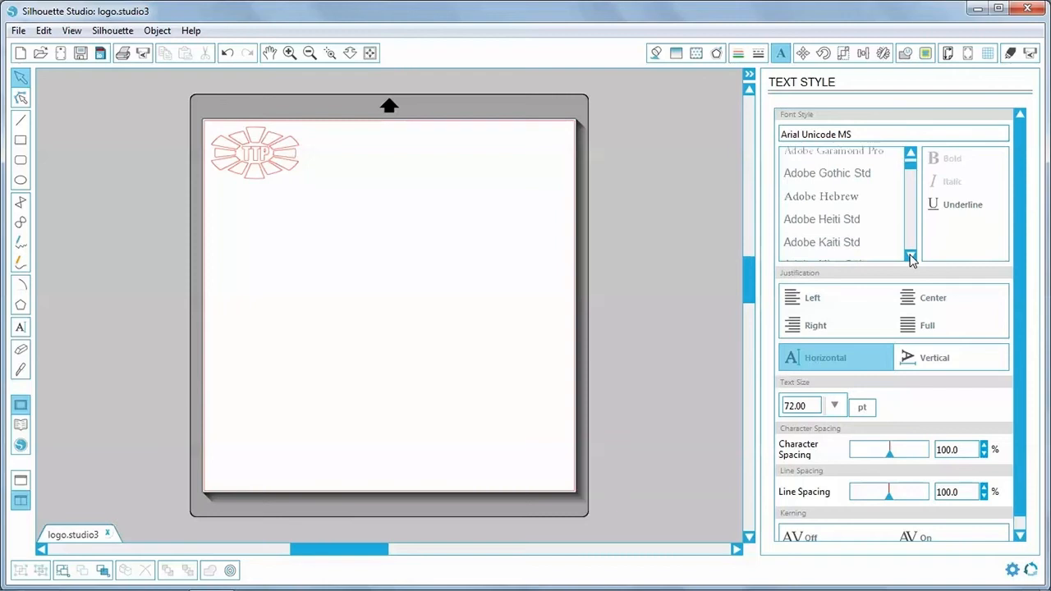
scroll("down", 3)
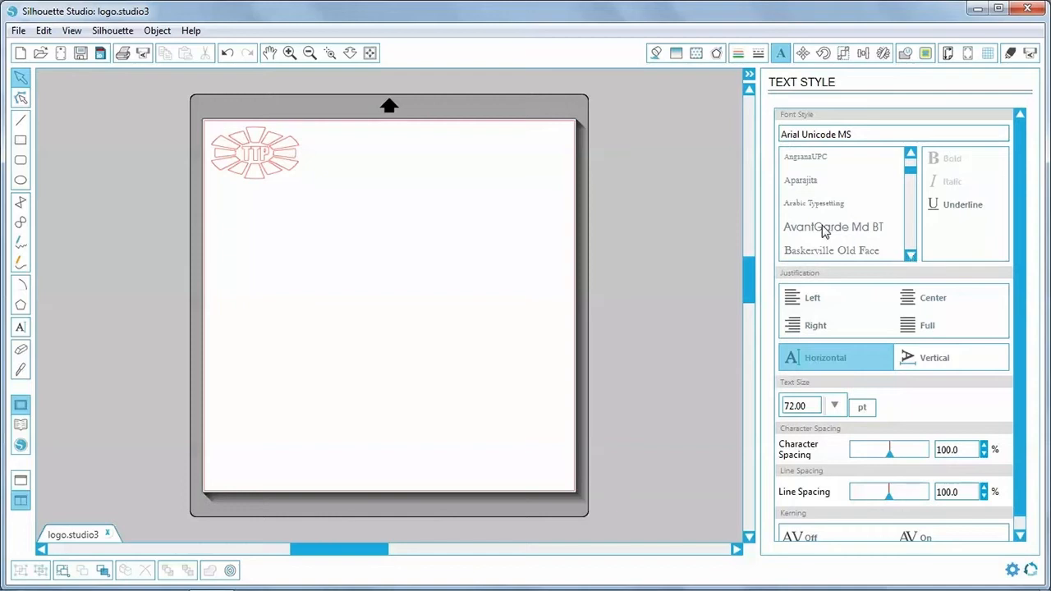
left_click(833, 227)
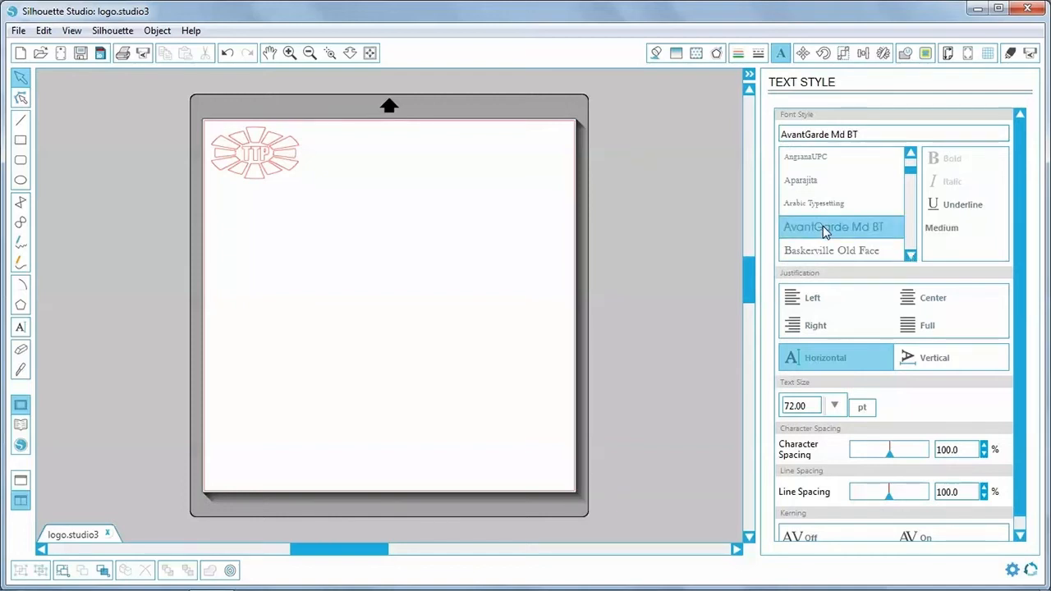
left_click(835, 405)
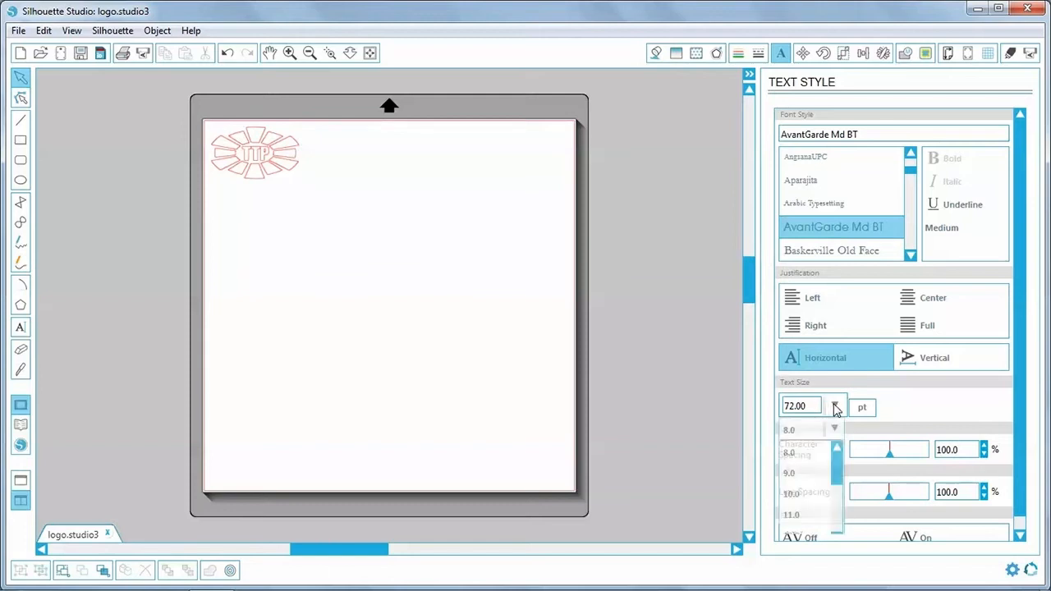
scroll("down", 3)
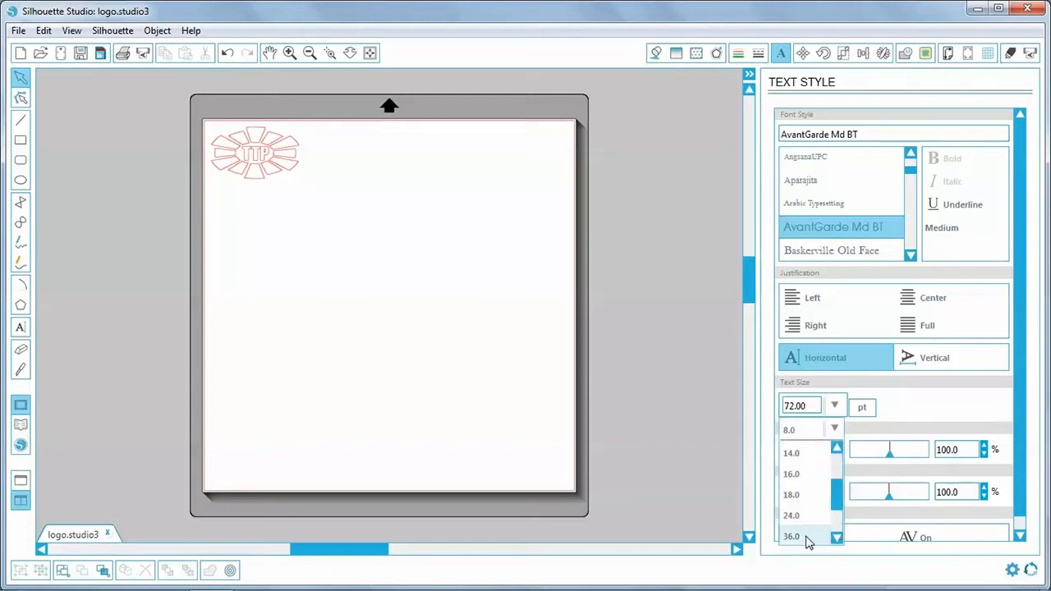
left_click(791, 536)
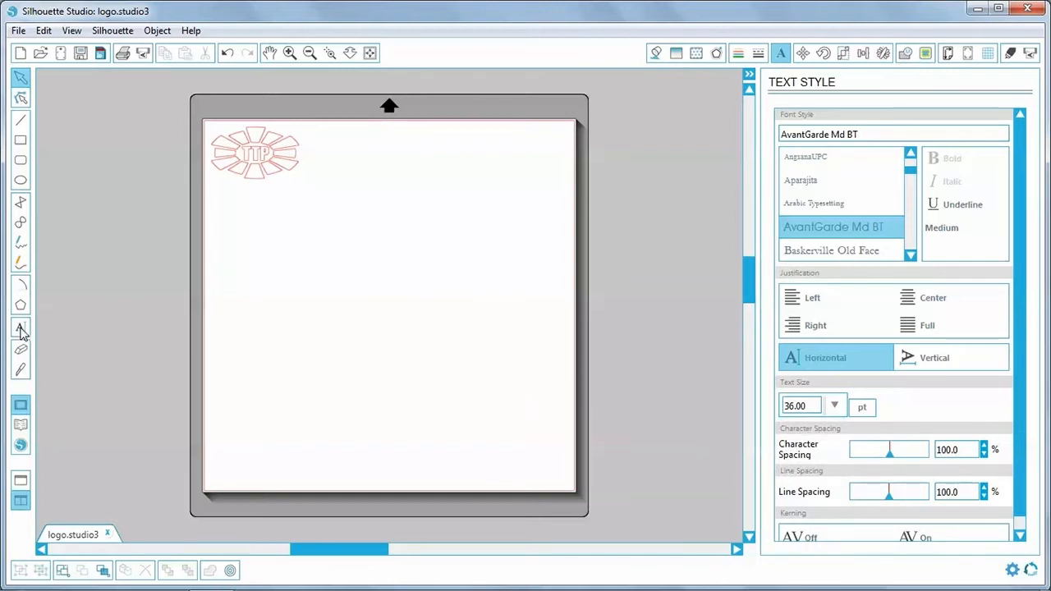
left_click(20, 328)
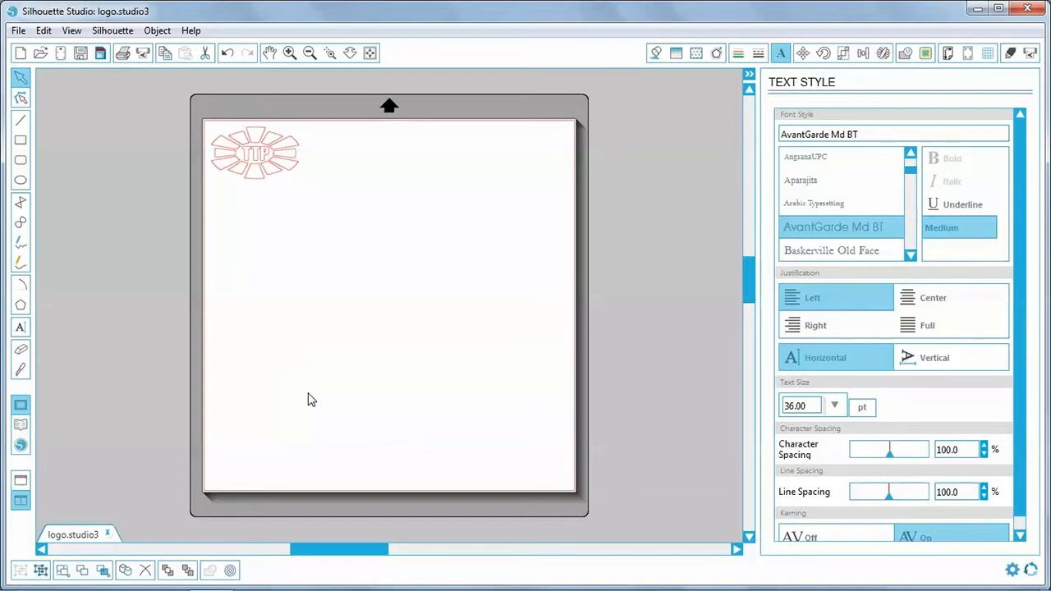
type("www.thetransferpress")
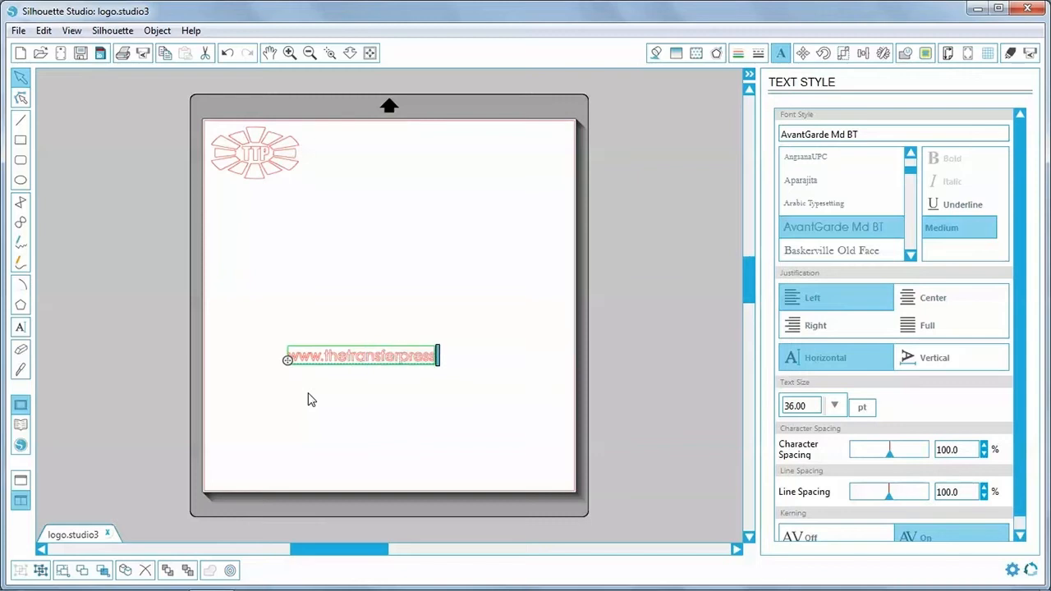
type(".co.uk")
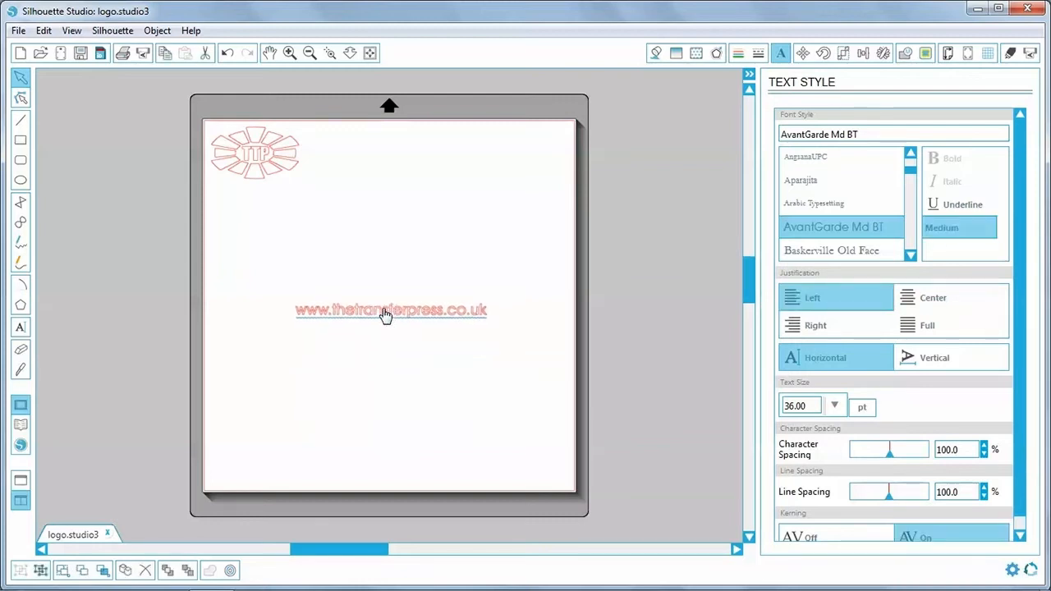
Move the web address beside the TTP logo and raise its text size to 50
left_click_drag(391, 310, 400, 150)
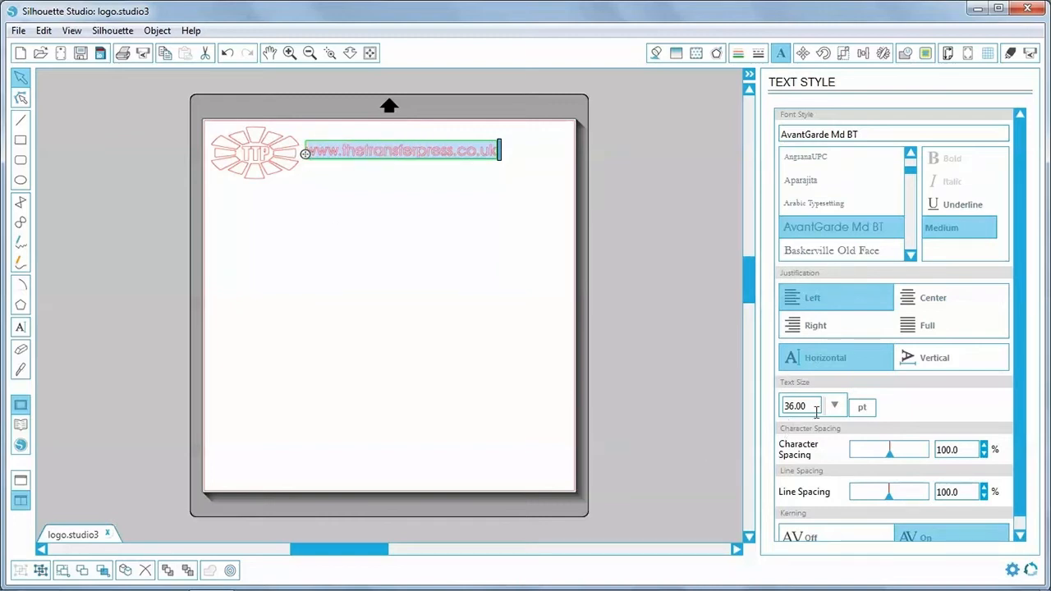
left_click(834, 405)
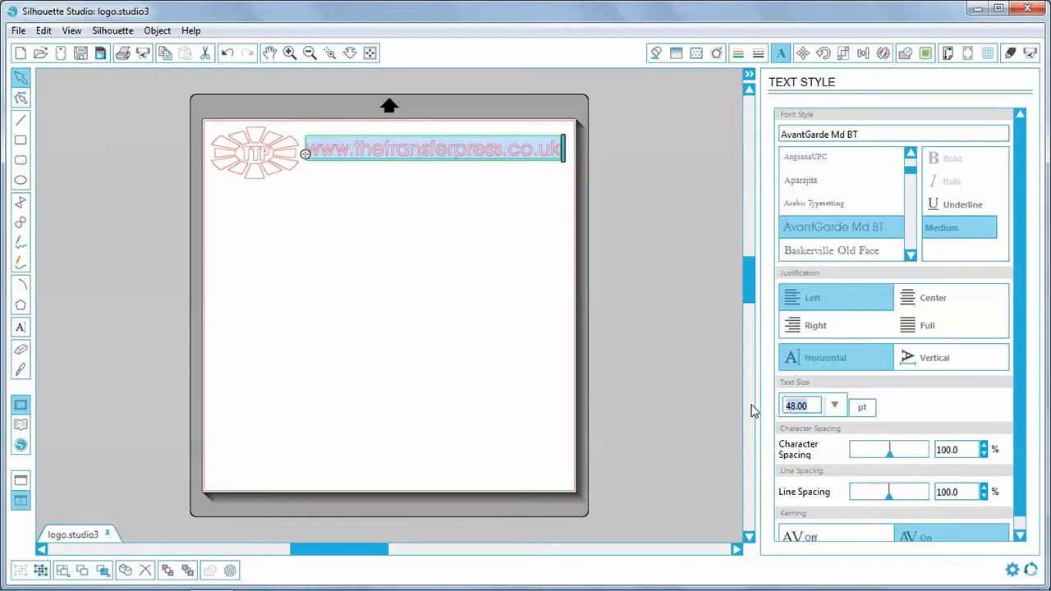
type("50")
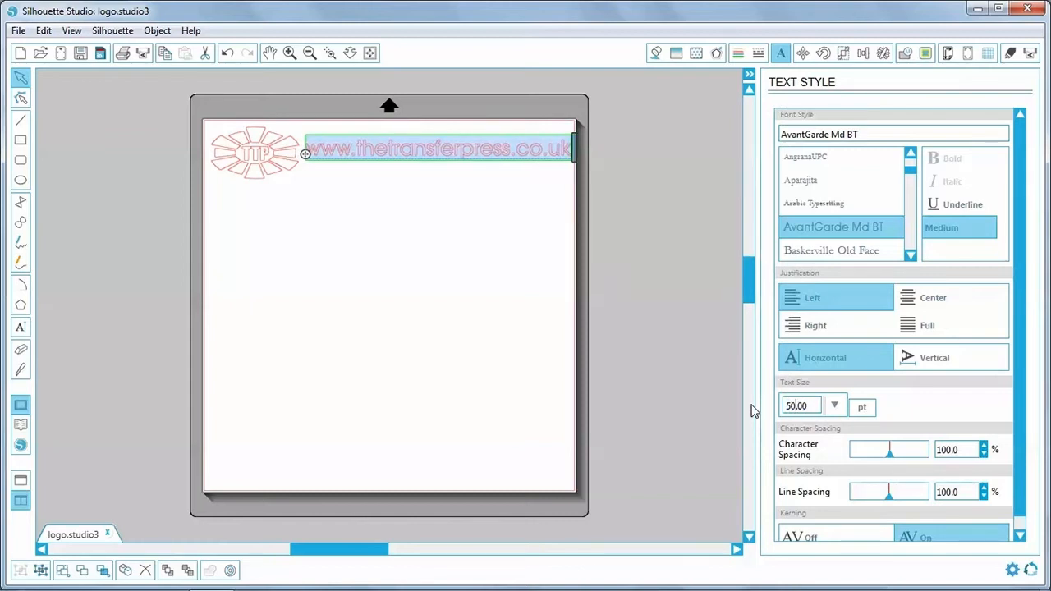
type("36.00")
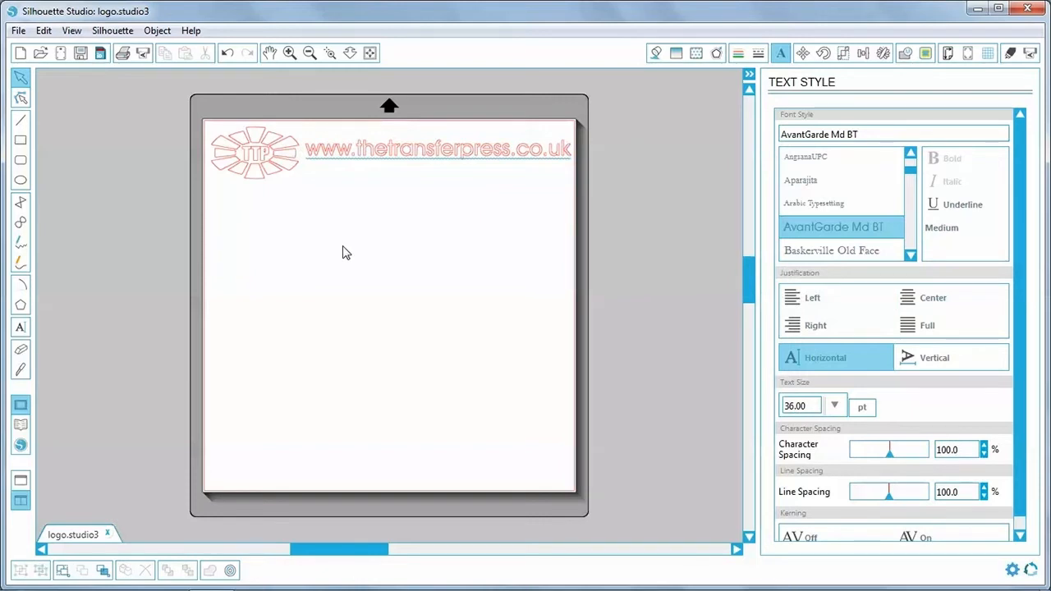
left_click(427, 149)
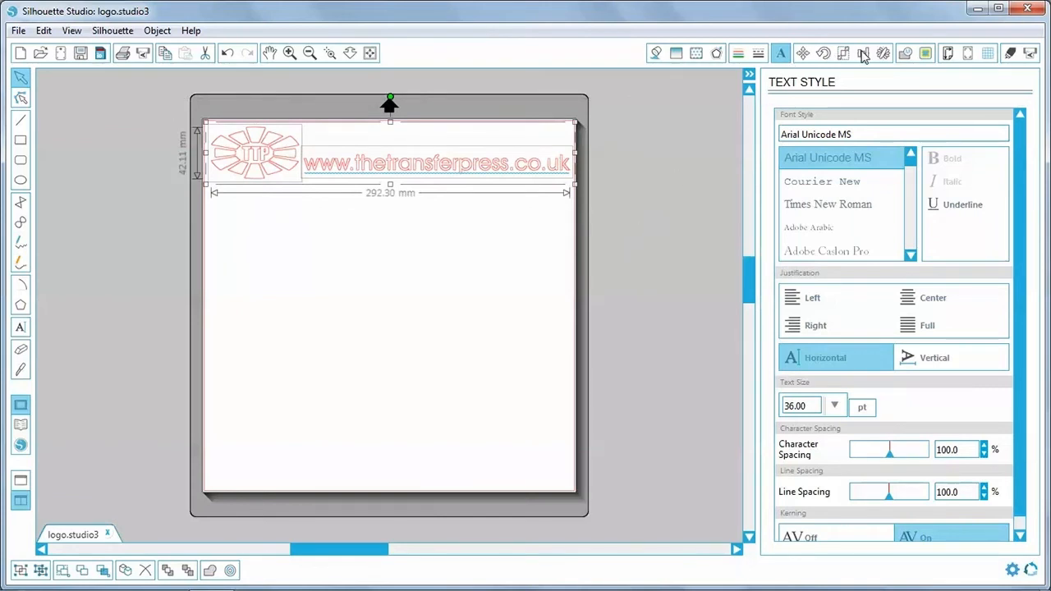
mouse_move(863, 52)
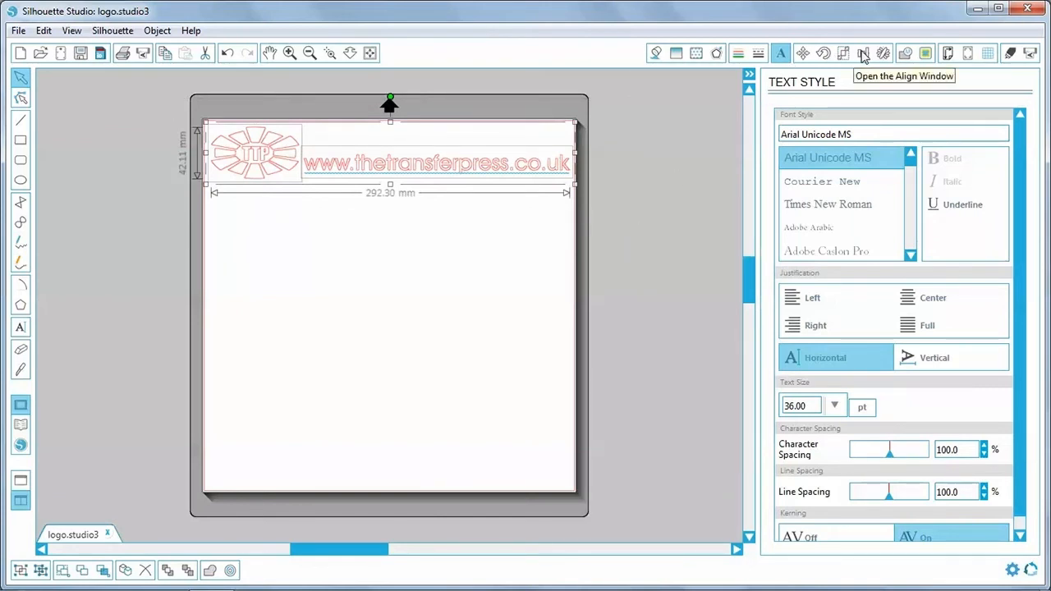
Align the TTP logo and web address along their vertical centres
left_click(863, 53)
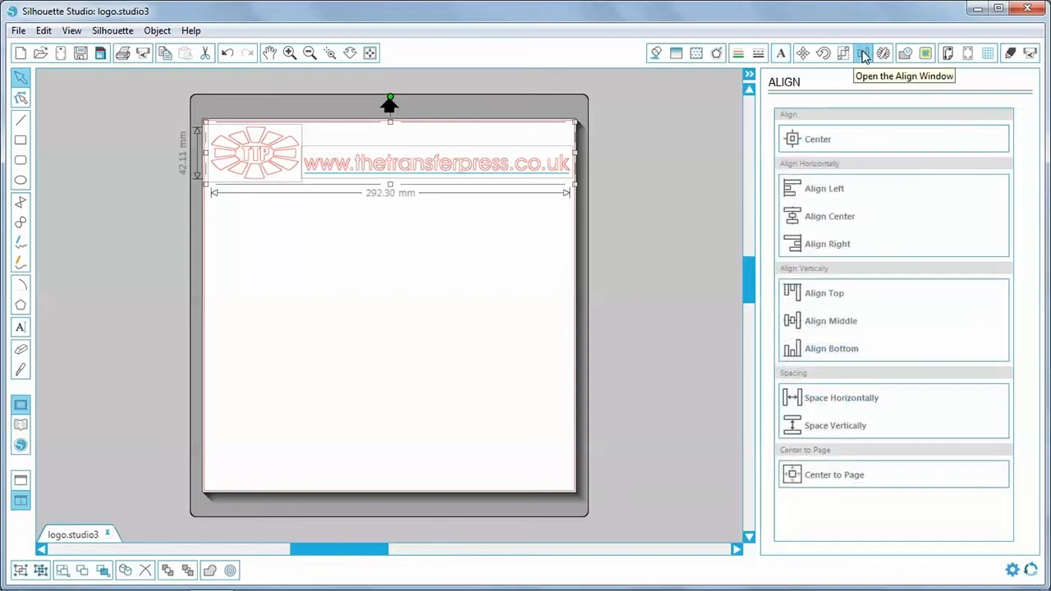
mouse_move(797, 279)
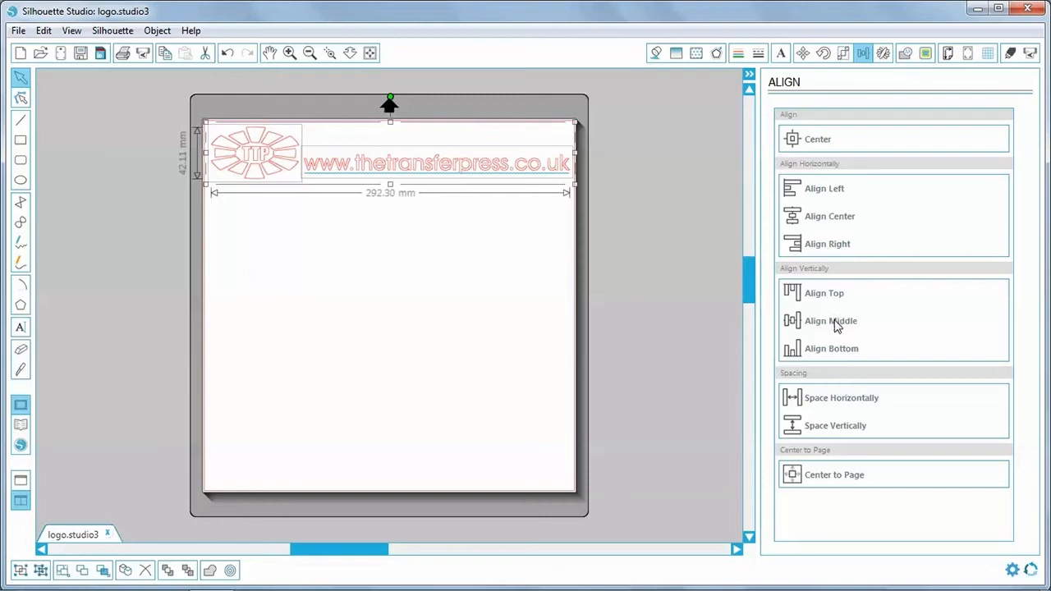
left_click(831, 320)
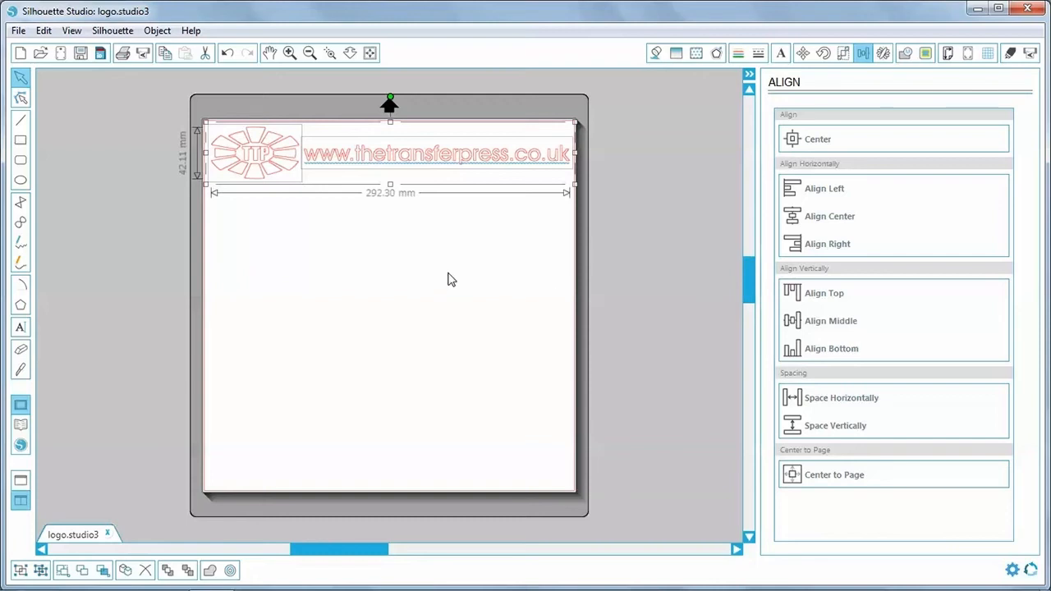
mouse_move(181, 387)
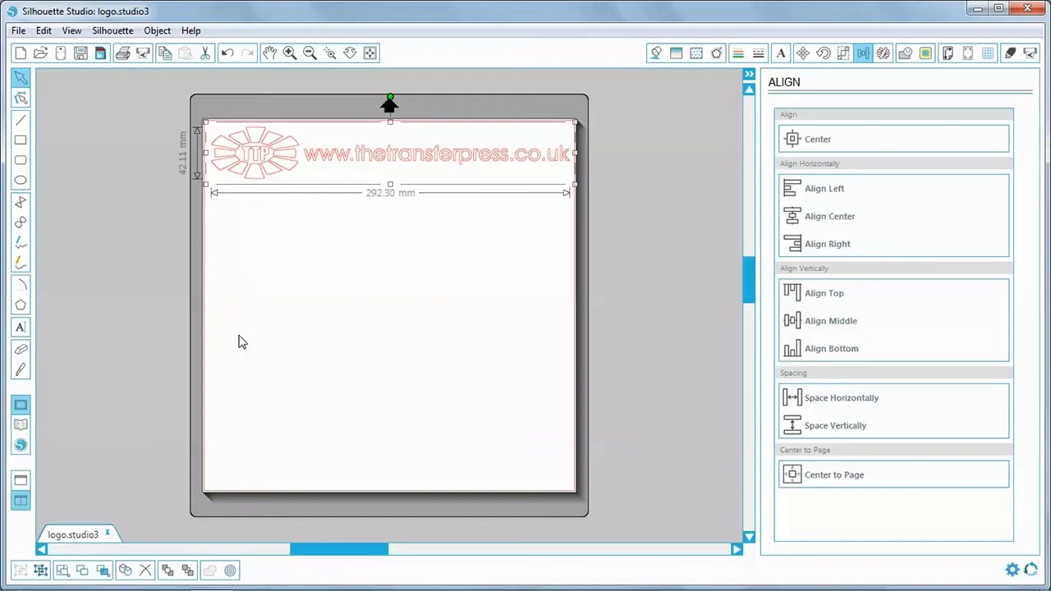
mouse_move(283, 224)
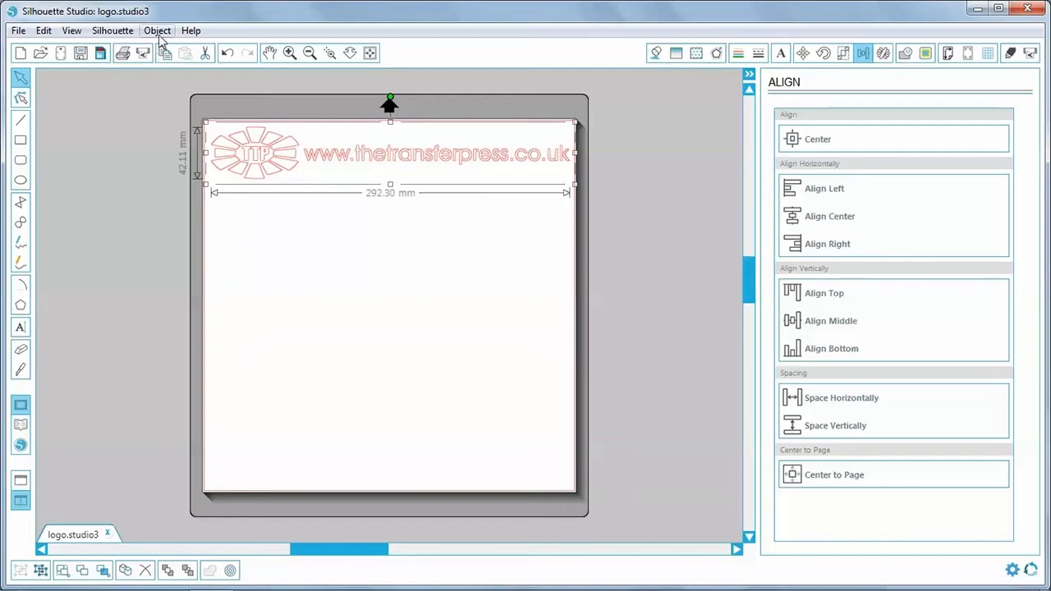
Flip the logo and web address horizontally and reselect the mirrored design
left_click(157, 31)
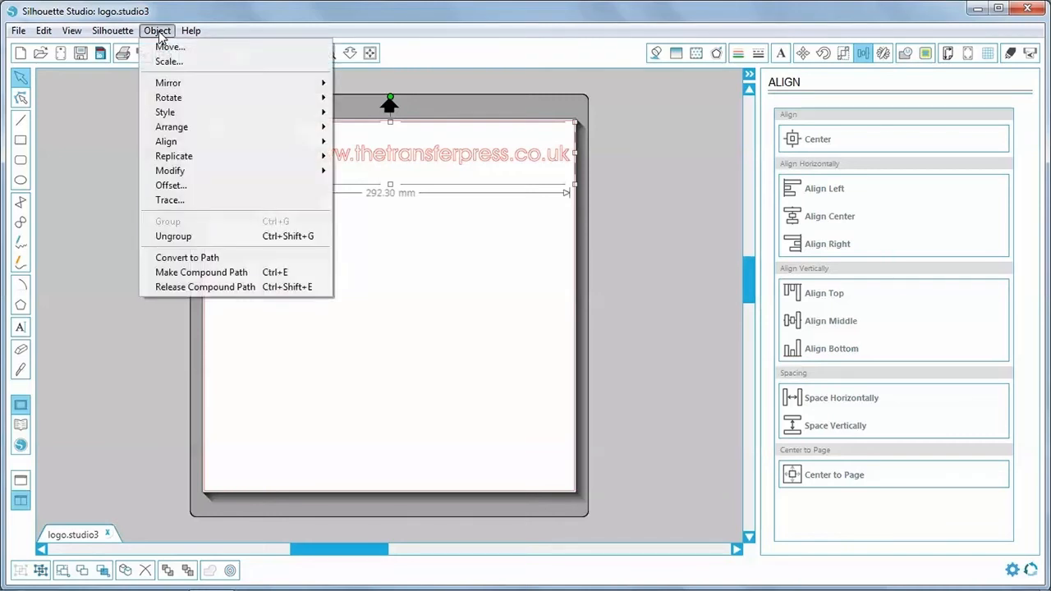
mouse_move(168, 82)
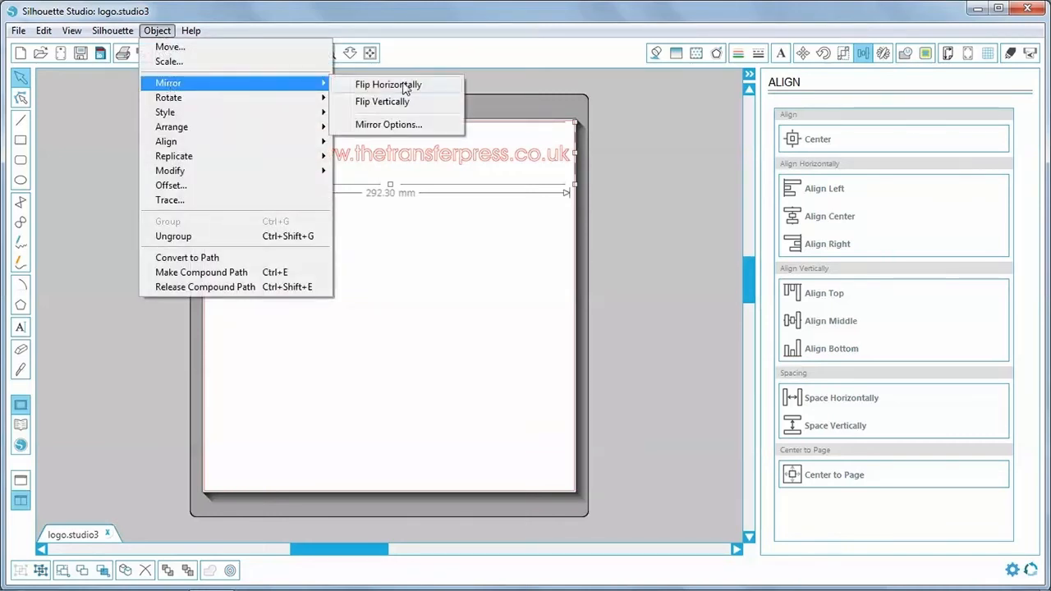
left_click(387, 84)
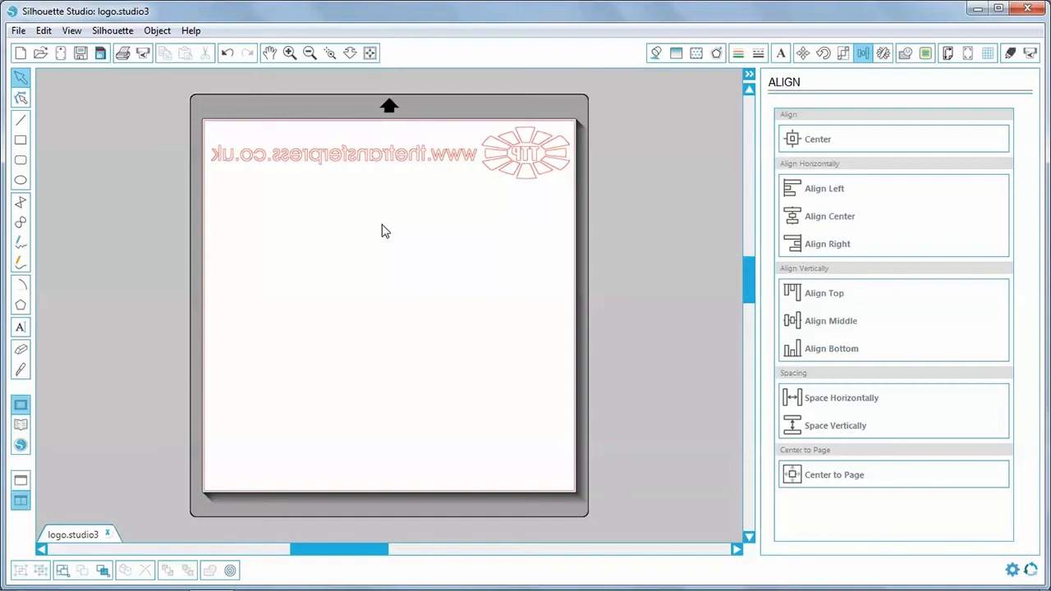
left_click(386, 154)
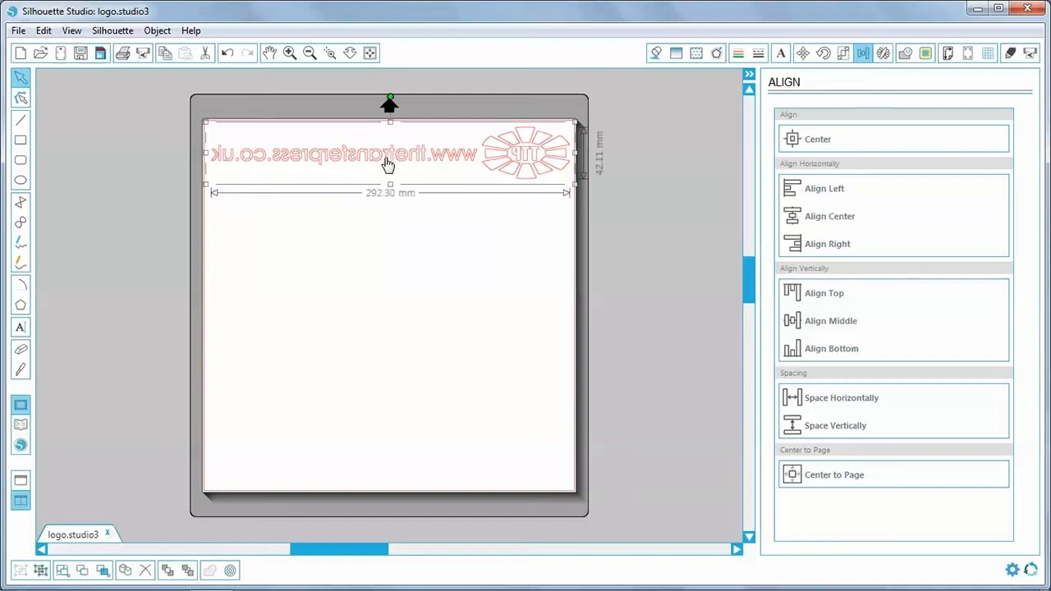
left_click(157, 30)
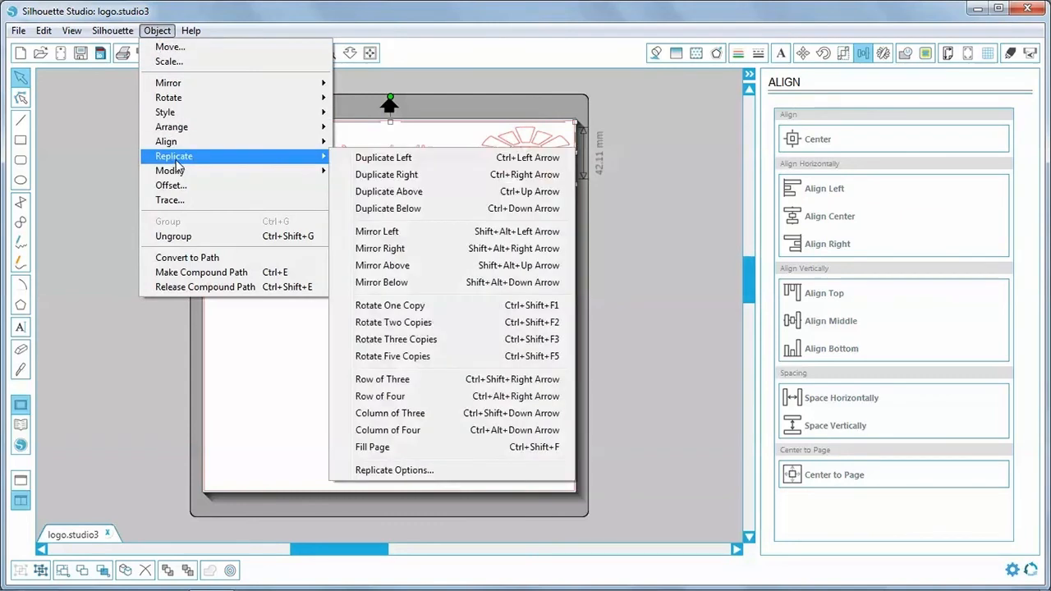
mouse_move(419, 217)
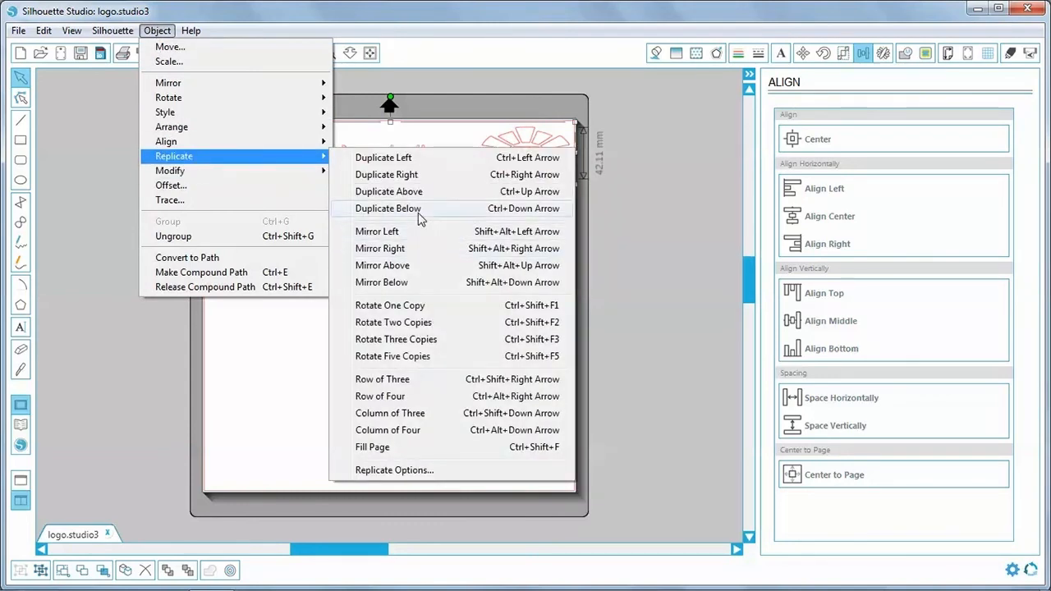
mouse_move(409, 215)
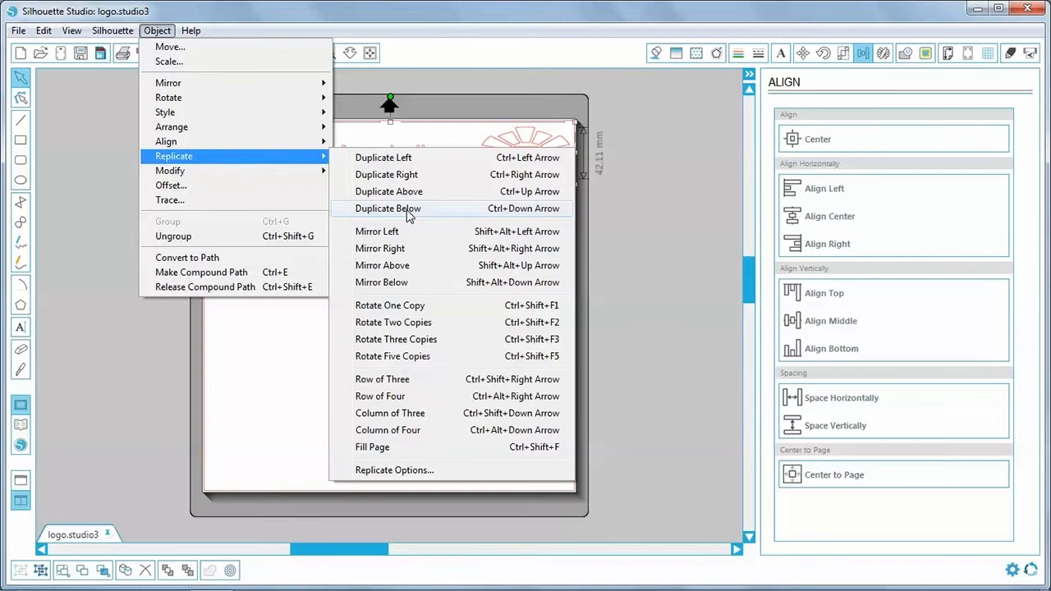
left_click(387, 207)
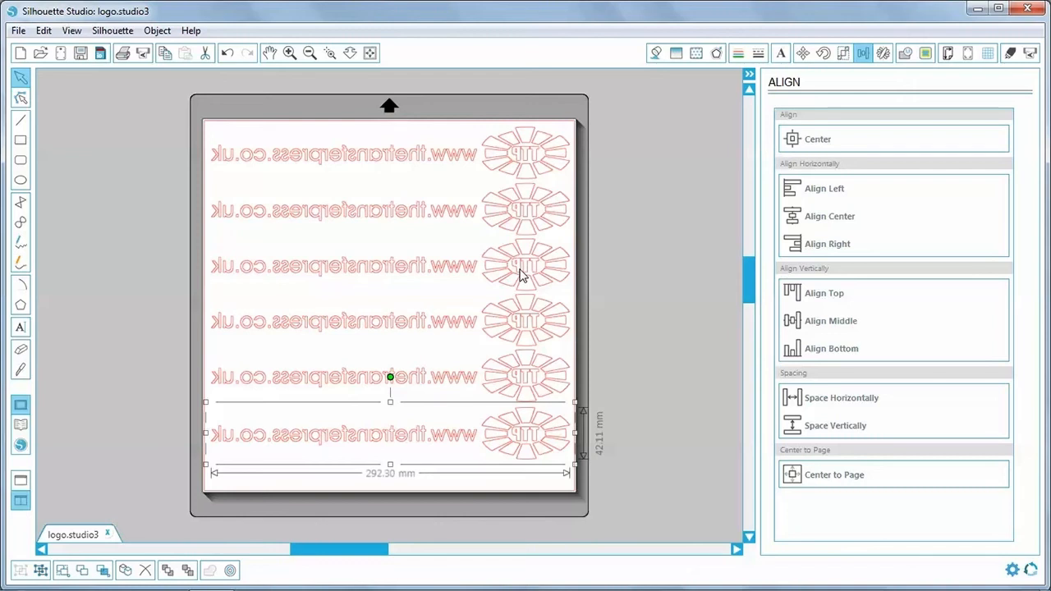
mouse_move(534, 449)
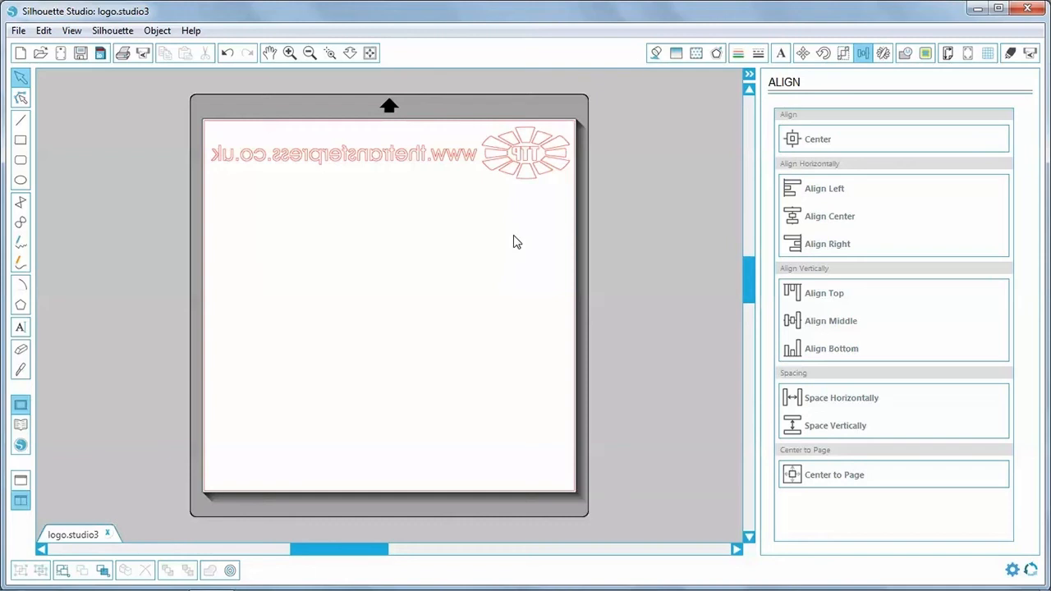
mouse_move(505, 245)
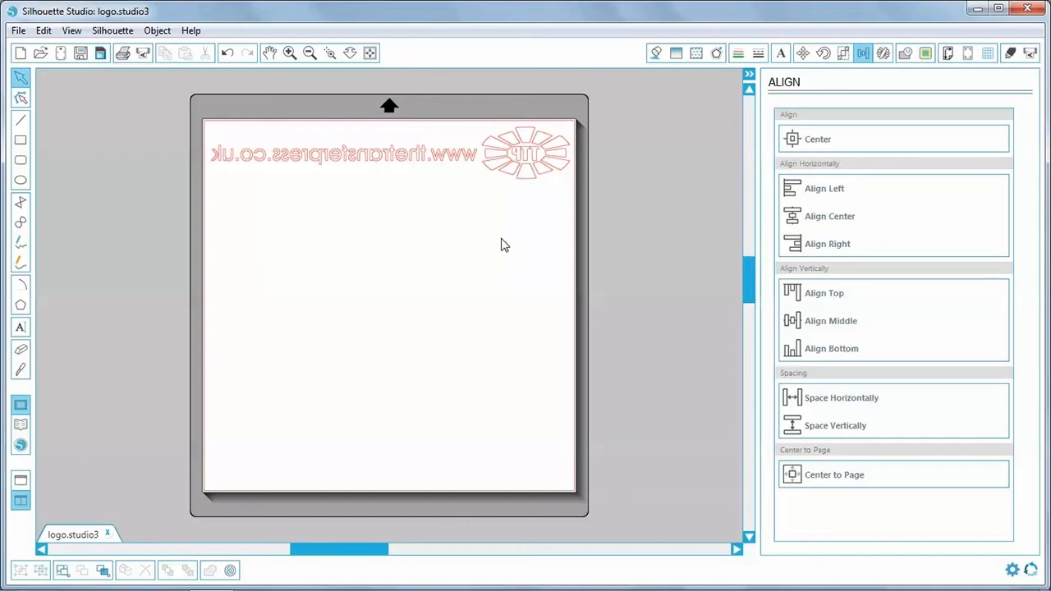
mouse_move(534, 256)
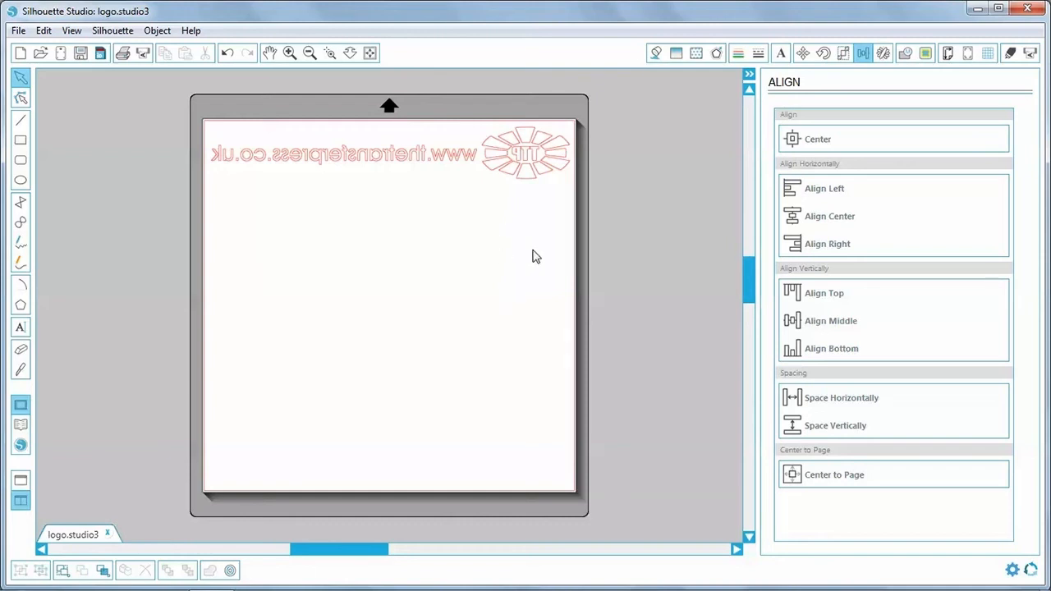
mouse_move(1012, 53)
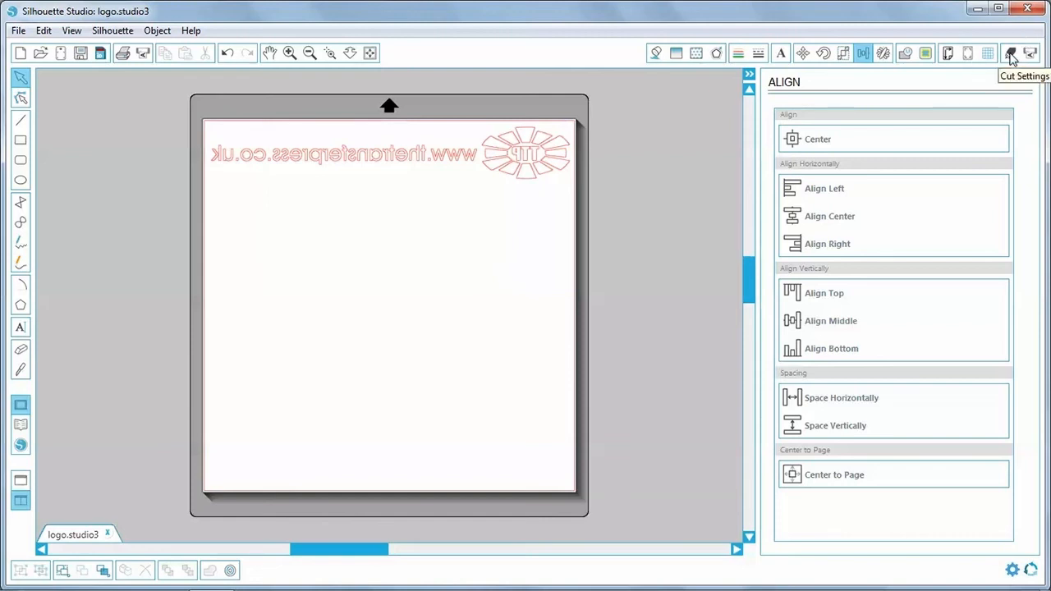
Cut the mirrored TTP logo on the Cameo using Vinyl settings (speed 8, thickness 9)
left_click(1010, 52)
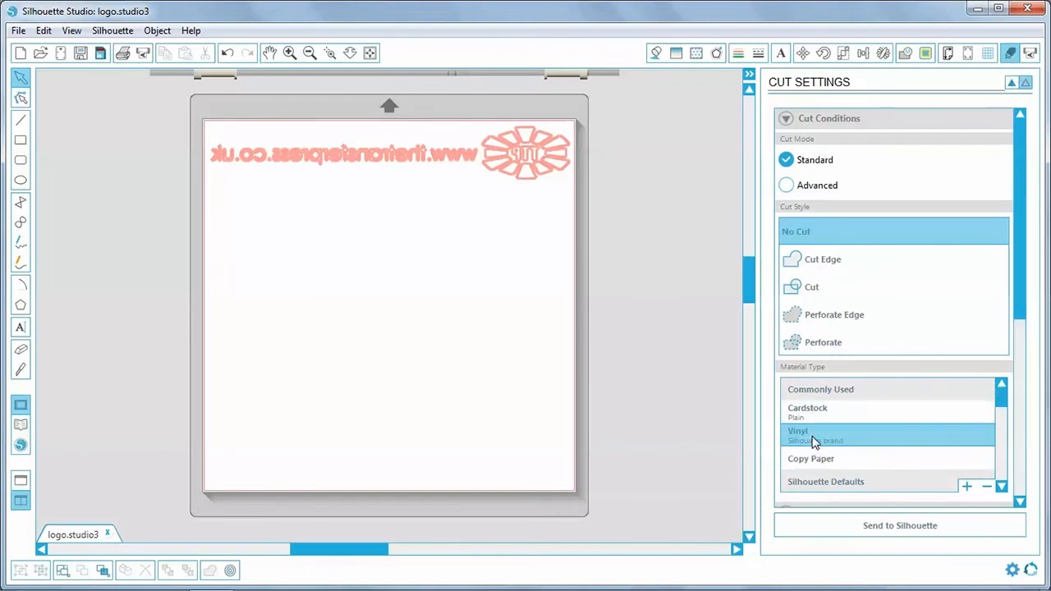
left_click(798, 431)
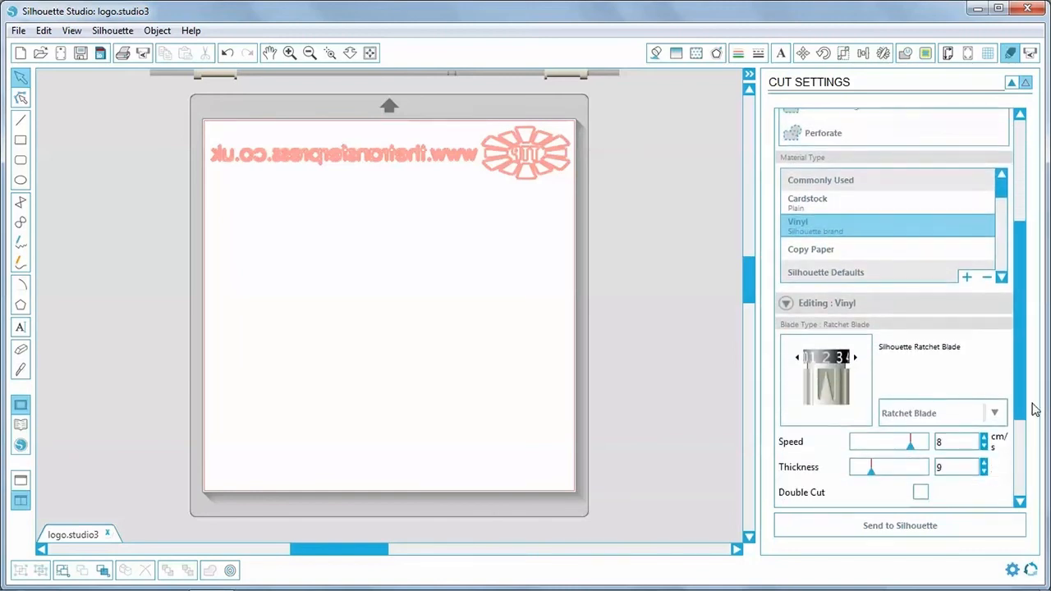
scroll("down", 3)
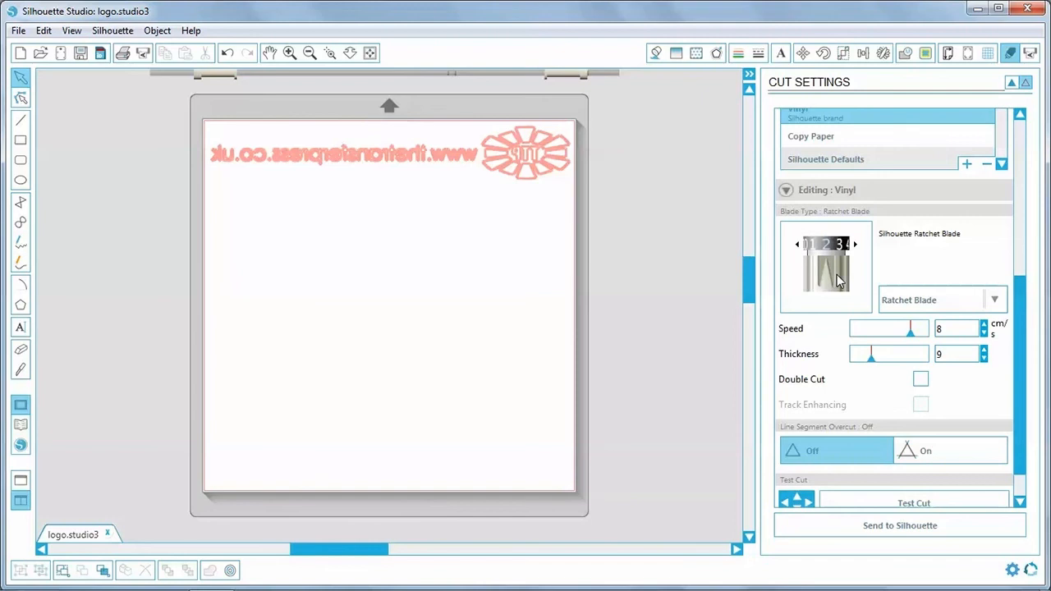
mouse_move(892, 369)
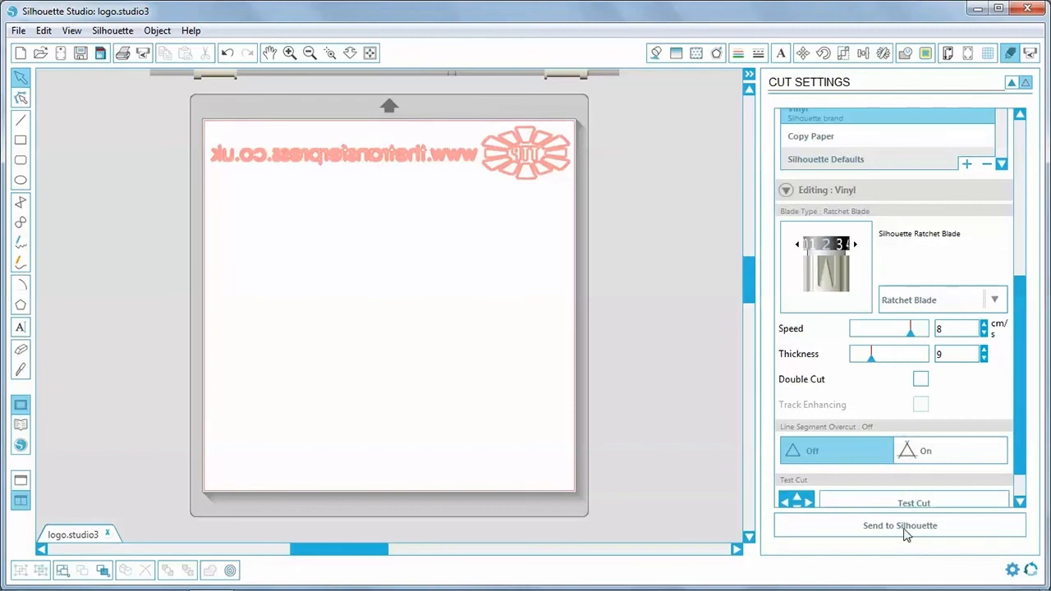
left_click(899, 526)
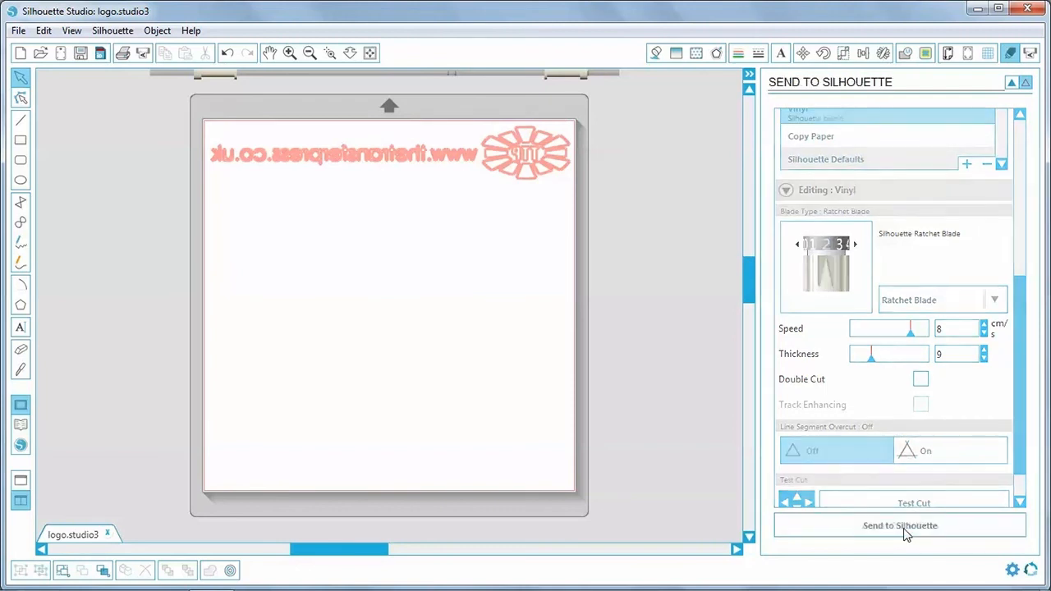
left_click(900, 525)
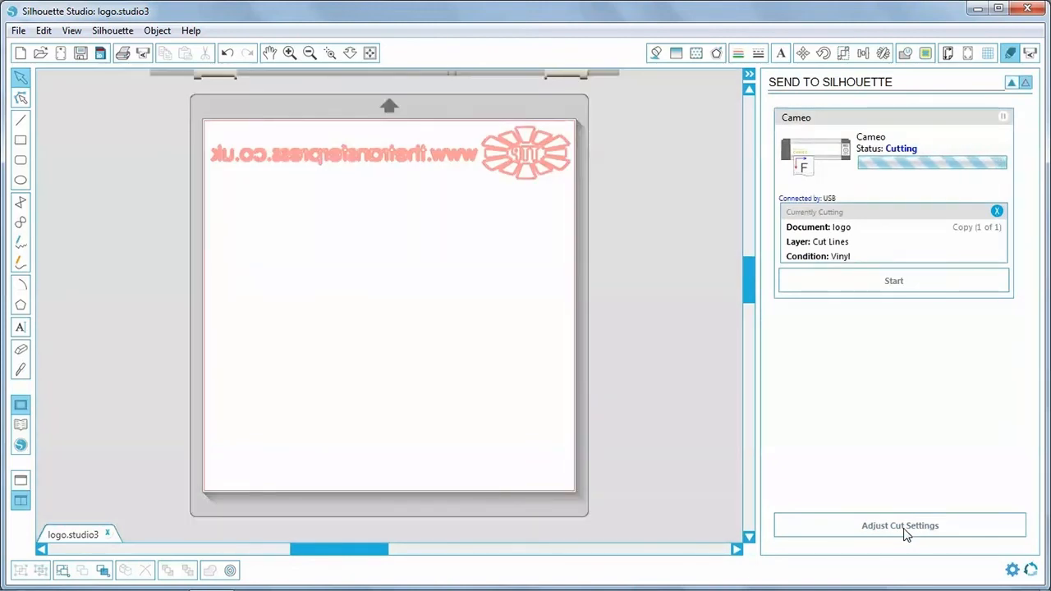